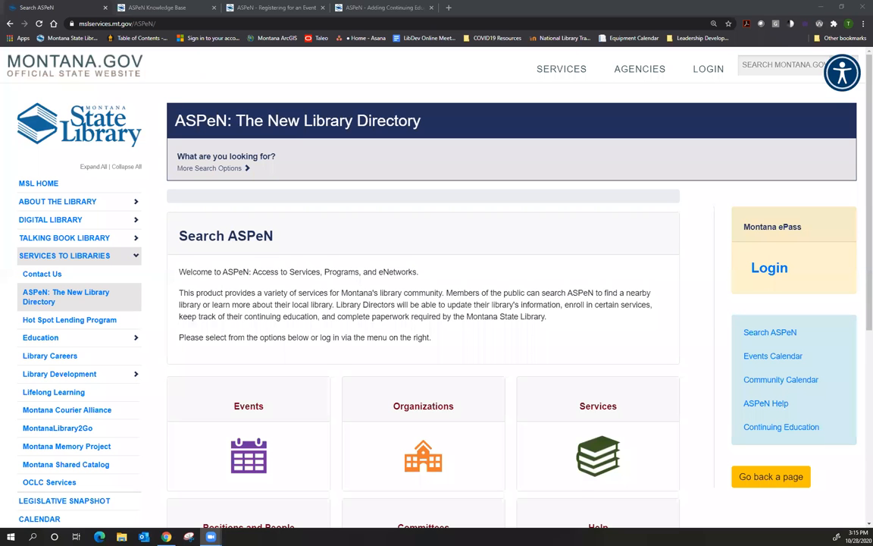
{"action": "mouse_move", "coordinate": [824, 232]}
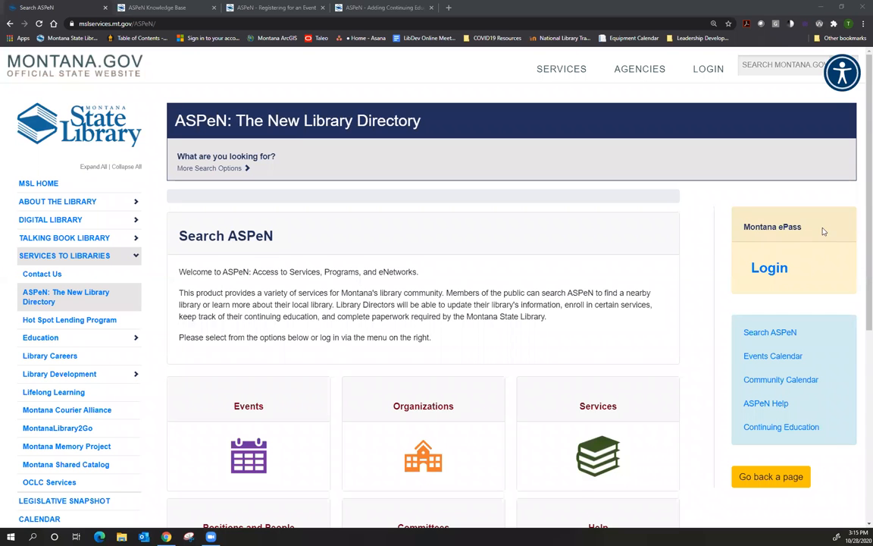
{"action": "mouse_move", "coordinate": [689, 234]}
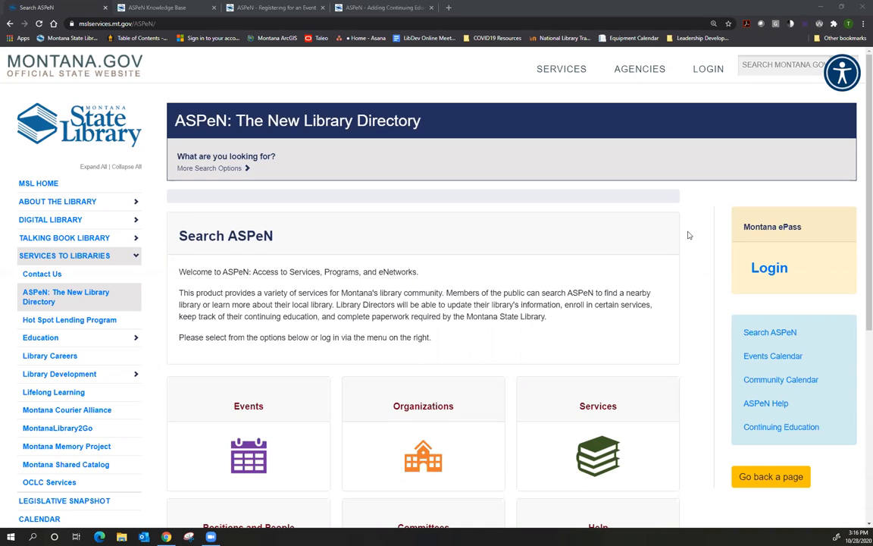
{"action": "mouse_move", "coordinate": [677, 273]}
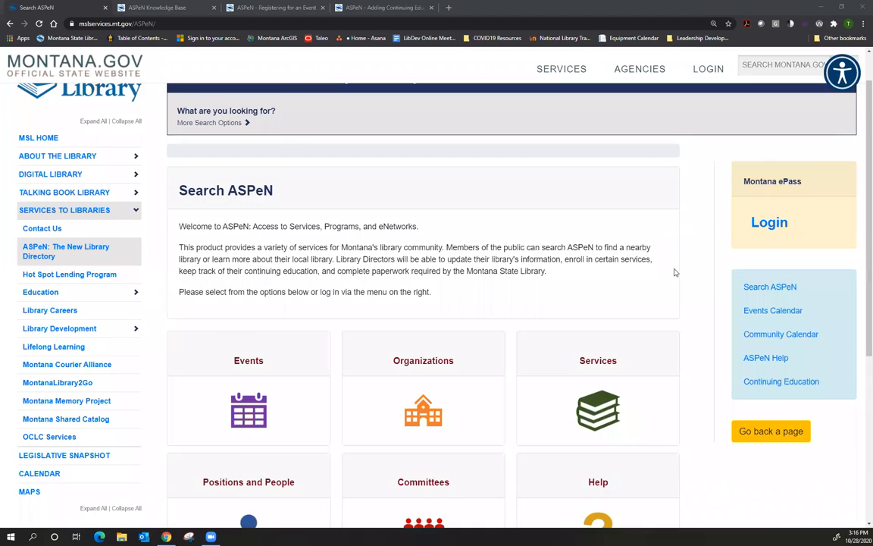
- Log in through ePass Montana's State Employee Login with username and password
{"action": "scroll", "scroll_direction": "down", "scroll_amount": 3}
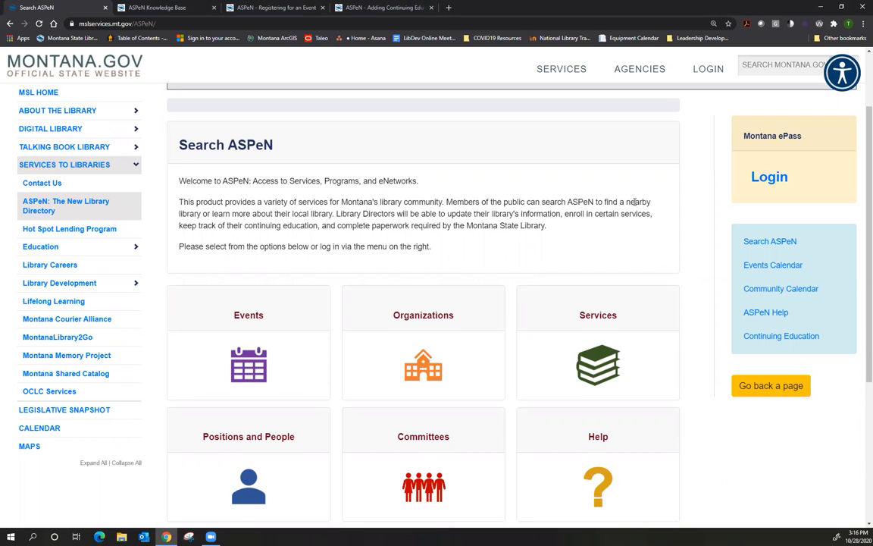
{"action": "mouse_move", "coordinate": [769, 176]}
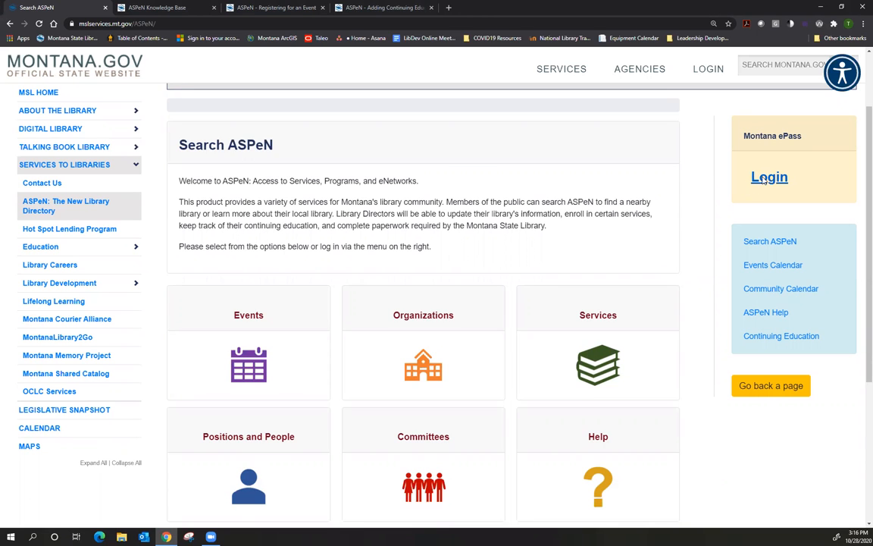
{"action": "left_click", "coordinate": [769, 177]}
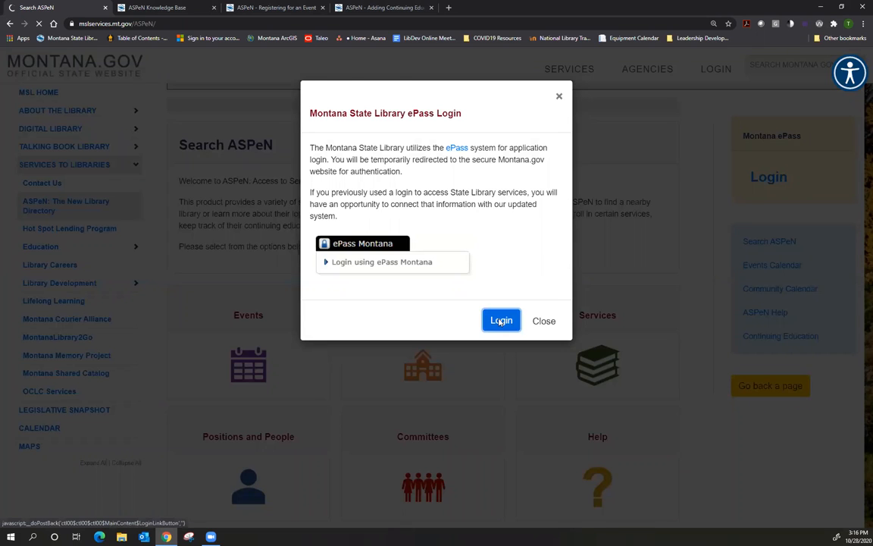
{"action": "left_click", "coordinate": [500, 320]}
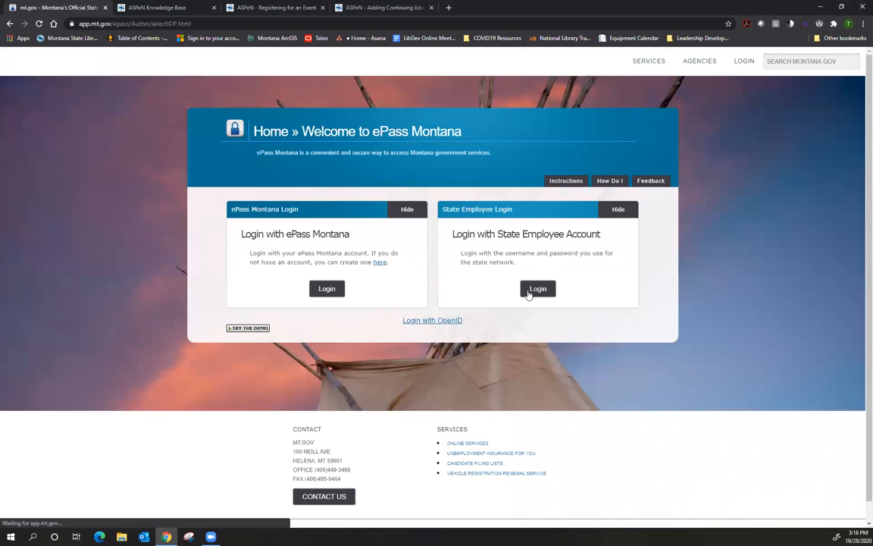
{"action": "left_click", "coordinate": [537, 289]}
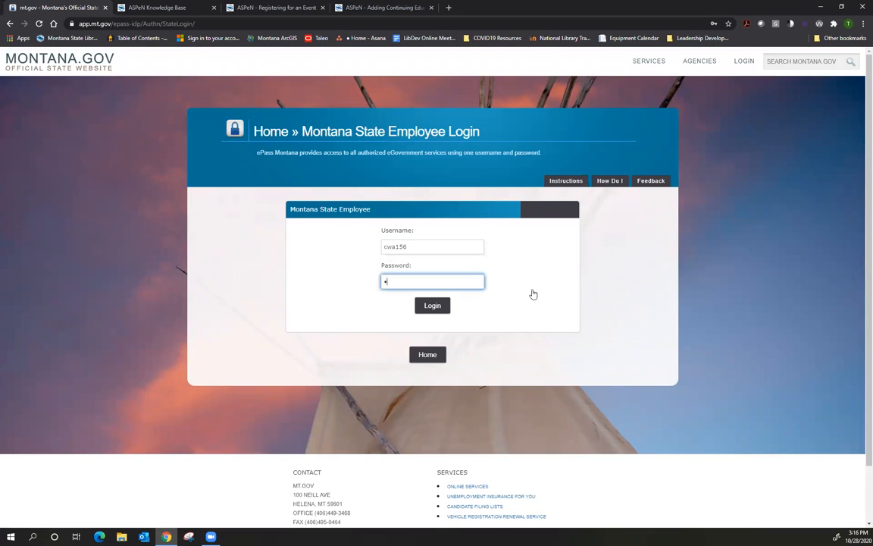
{"action": "type", "text": "password"}
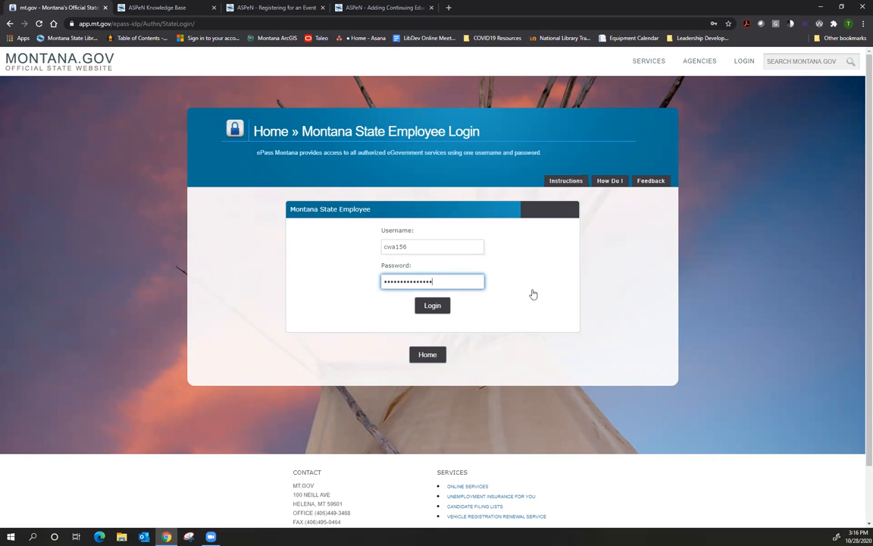
{"action": "left_click", "coordinate": [432, 305]}
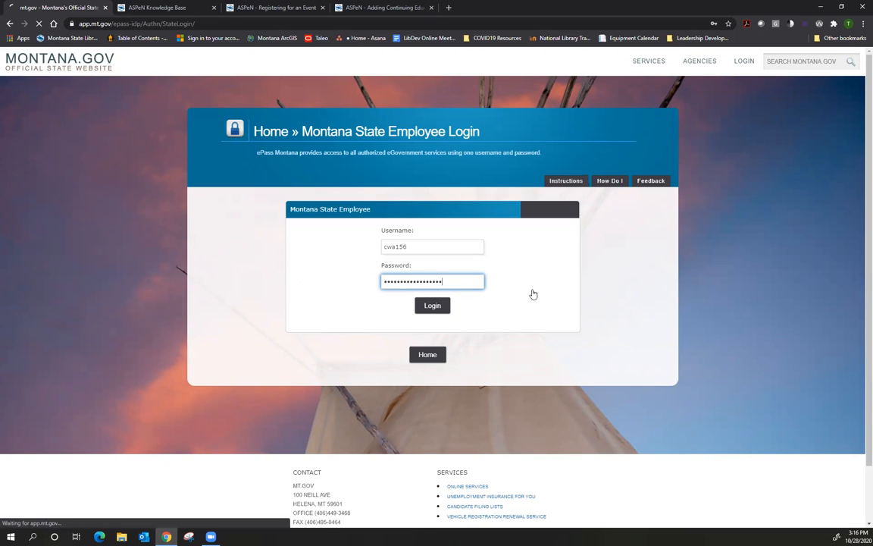
{"action": "left_click", "coordinate": [432, 305]}
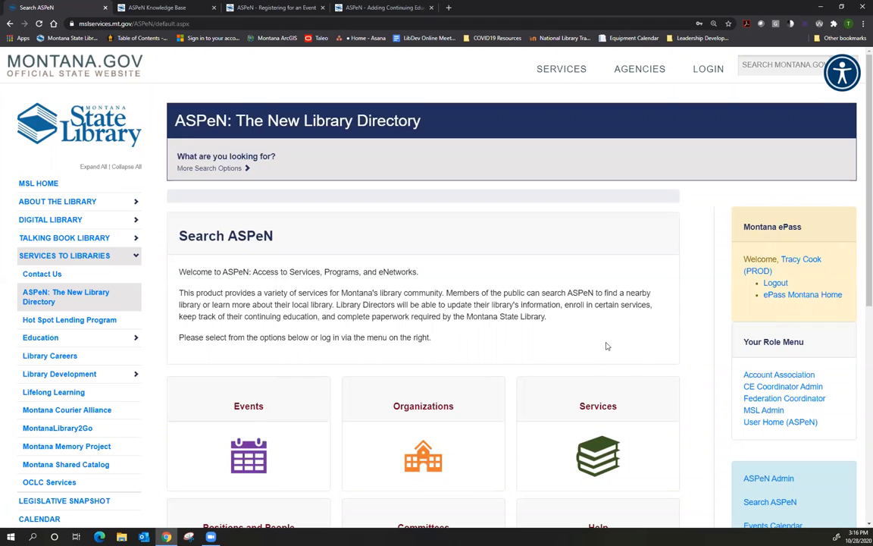
{"action": "scroll", "scroll_direction": "down", "scroll_amount": 3}
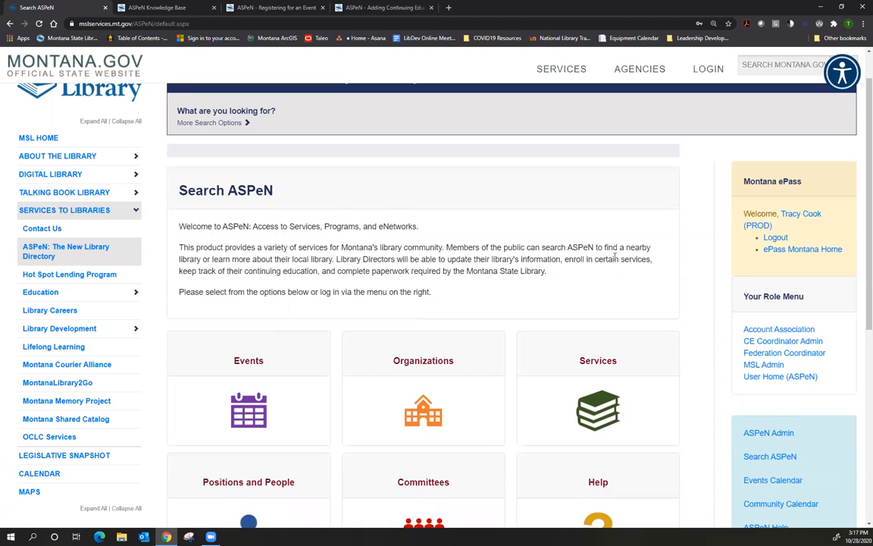
{"action": "scroll", "scroll_direction": "down", "scroll_amount": 3}
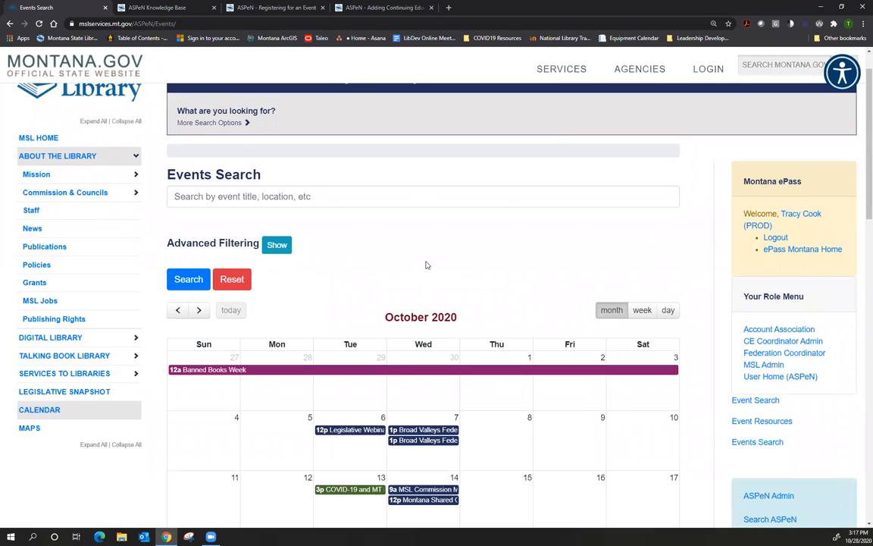
- Search events for 'ASPeN' and scroll down to the 34-event results table
{"action": "scroll", "scroll_direction": "down", "scroll_amount": 3}
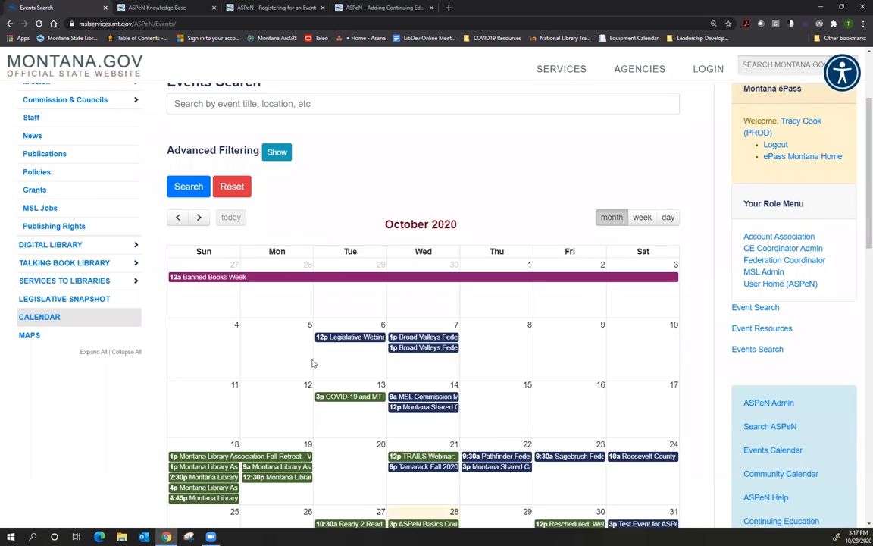
{"action": "scroll", "scroll_direction": "down", "scroll_amount": 3}
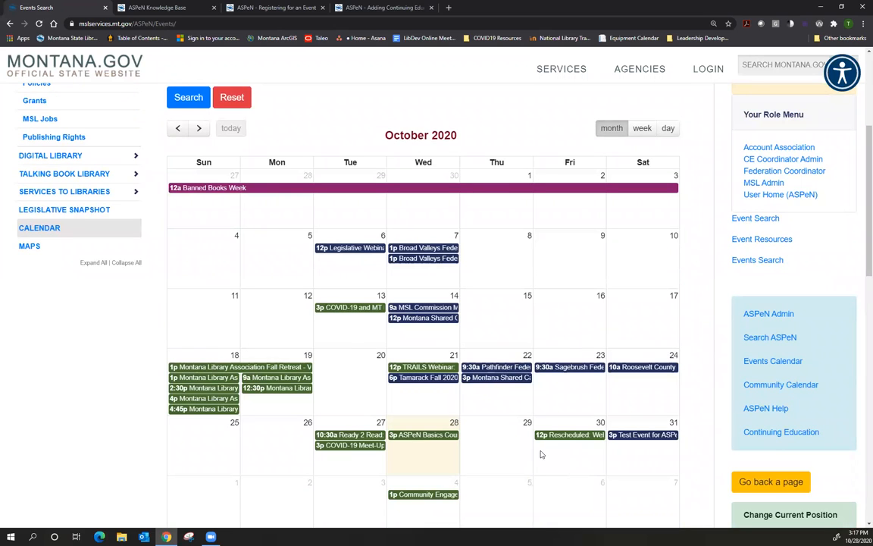
{"action": "mouse_move", "coordinate": [500, 460]}
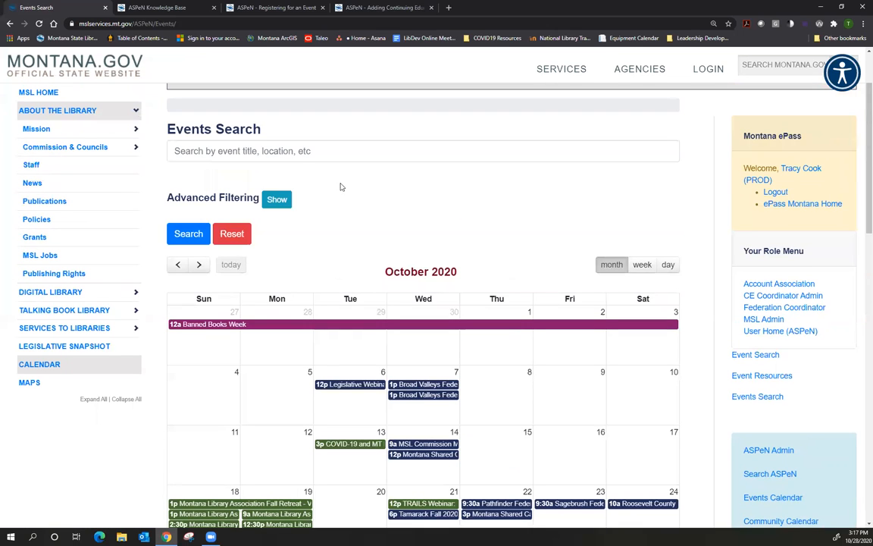
{"action": "left_click", "coordinate": [423, 150]}
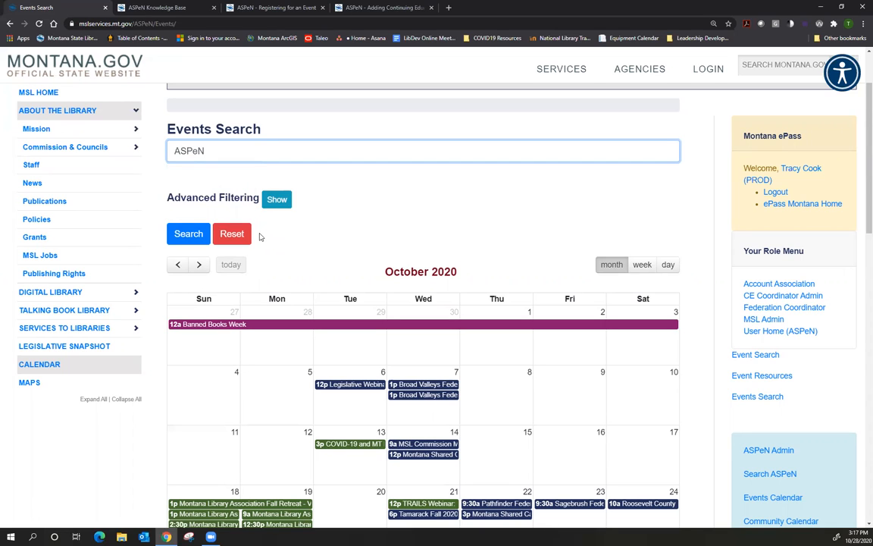
{"action": "left_click", "coordinate": [188, 234]}
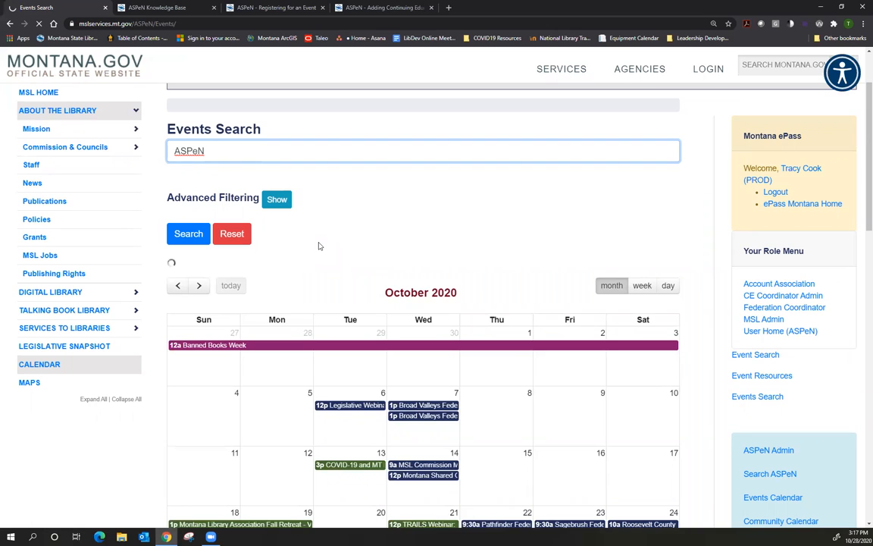
{"action": "left_click", "coordinate": [188, 233]}
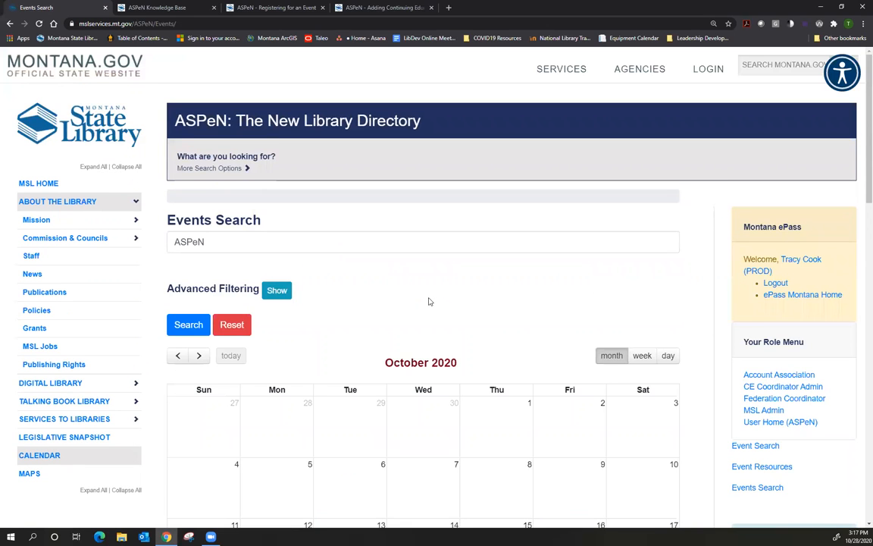
{"action": "scroll", "scroll_direction": "down", "scroll_amount": 3}
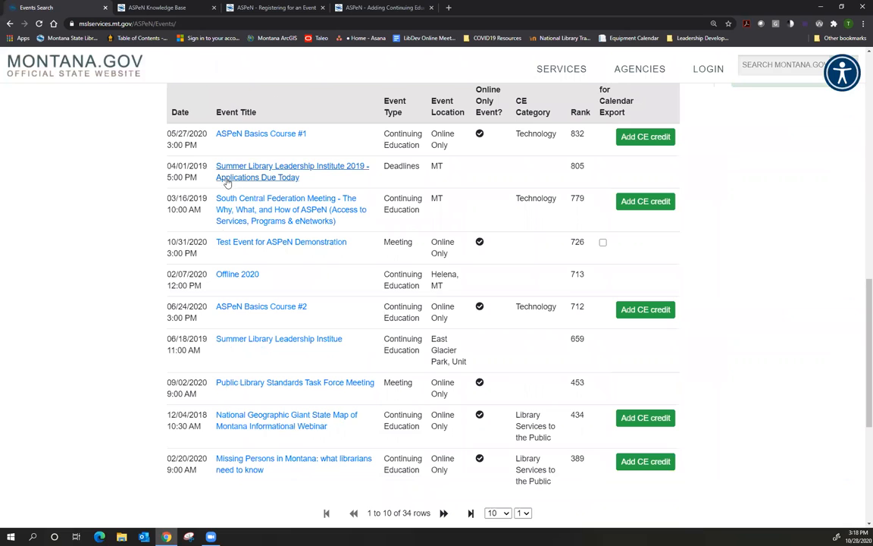
{"action": "mouse_move", "coordinate": [304, 180]}
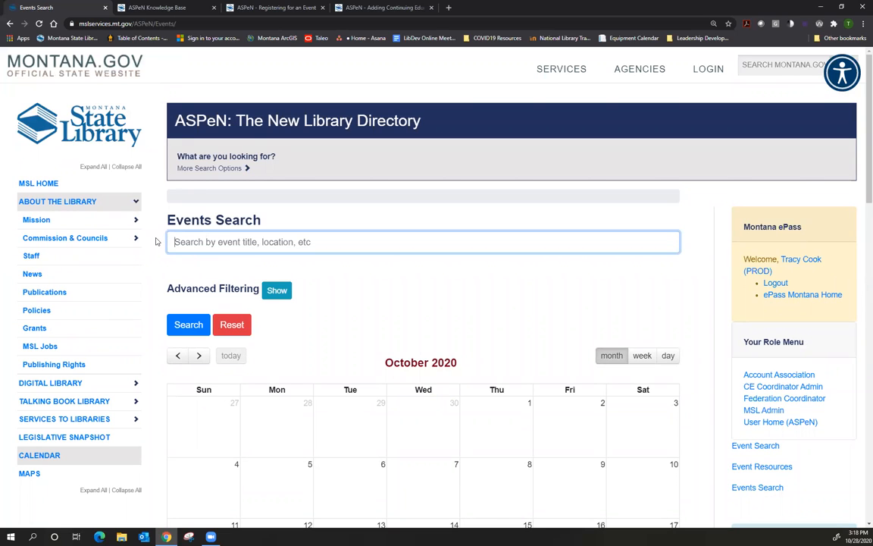
- Filter events to Continuing Education and Collection Management and Technical Services, then search
{"action": "scroll", "scroll_direction": "down", "scroll_amount": 3}
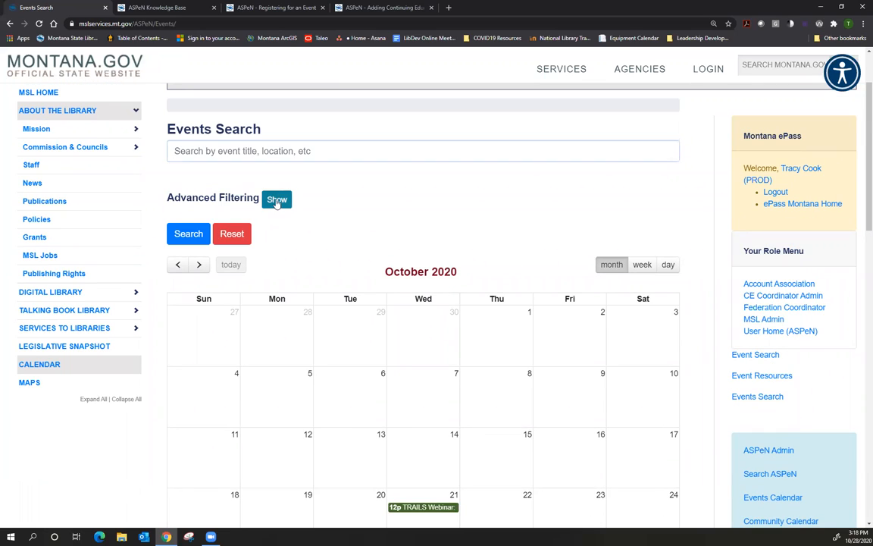
{"action": "left_click", "coordinate": [277, 198]}
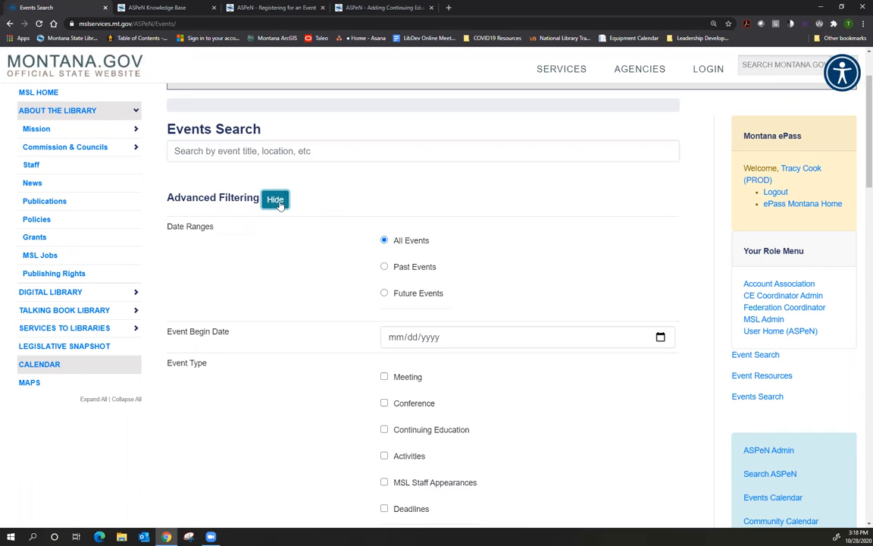
{"action": "scroll", "scroll_direction": "down", "scroll_amount": 3}
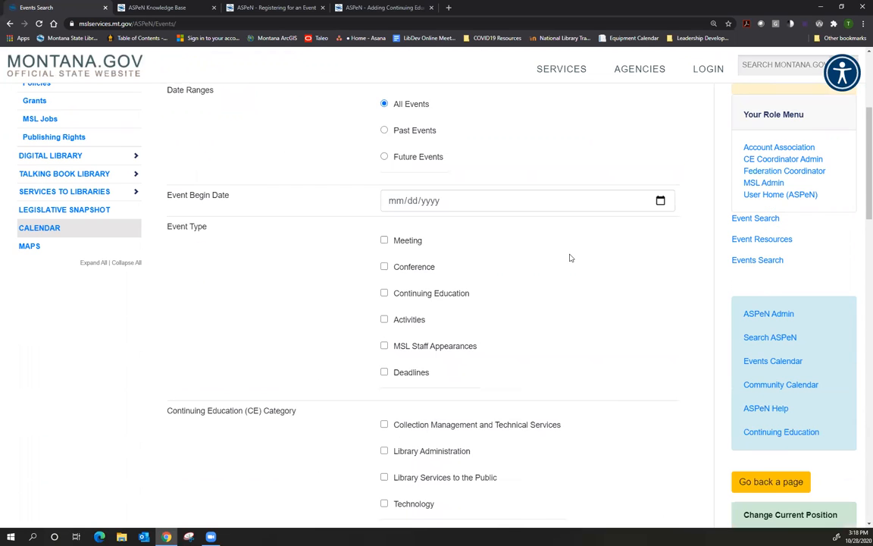
{"action": "scroll", "scroll_direction": "down", "scroll_amount": 3}
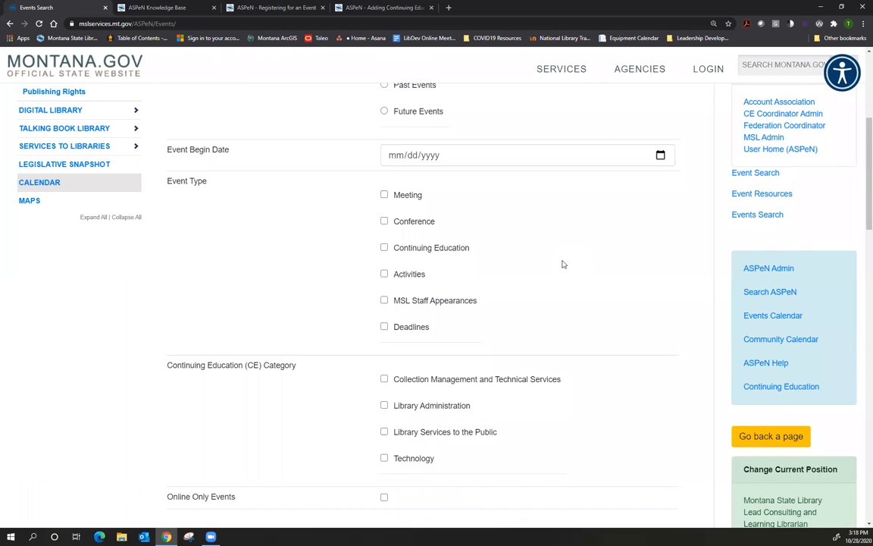
{"action": "scroll", "scroll_direction": "down", "scroll_amount": 3}
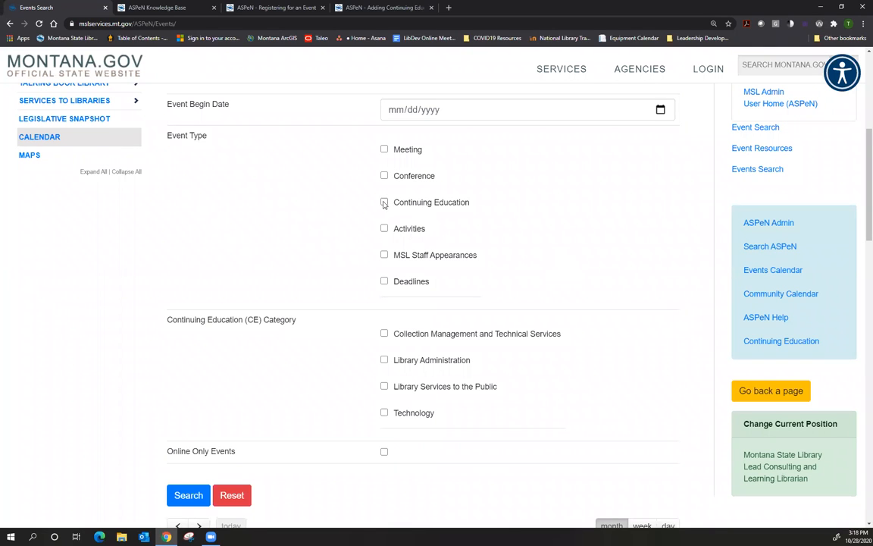
{"action": "left_click", "coordinate": [384, 202]}
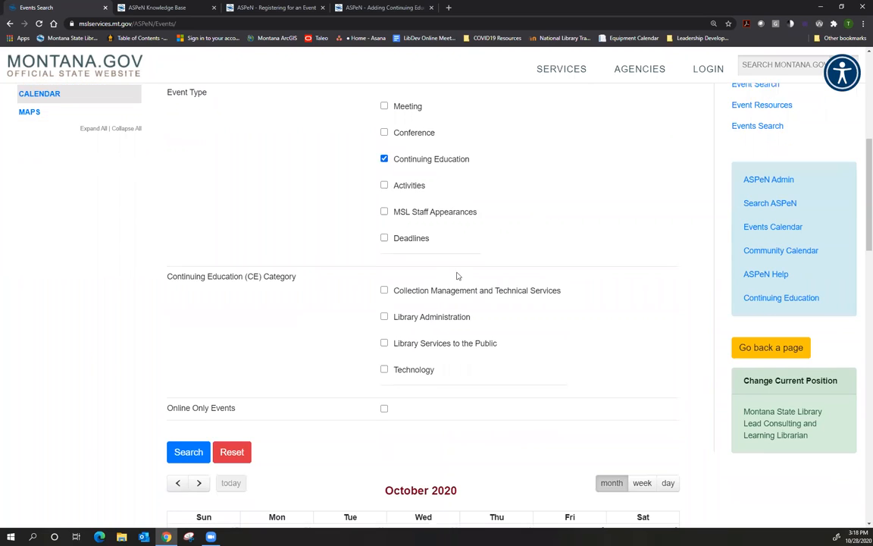
{"action": "scroll", "scroll_direction": "down", "scroll_amount": 3}
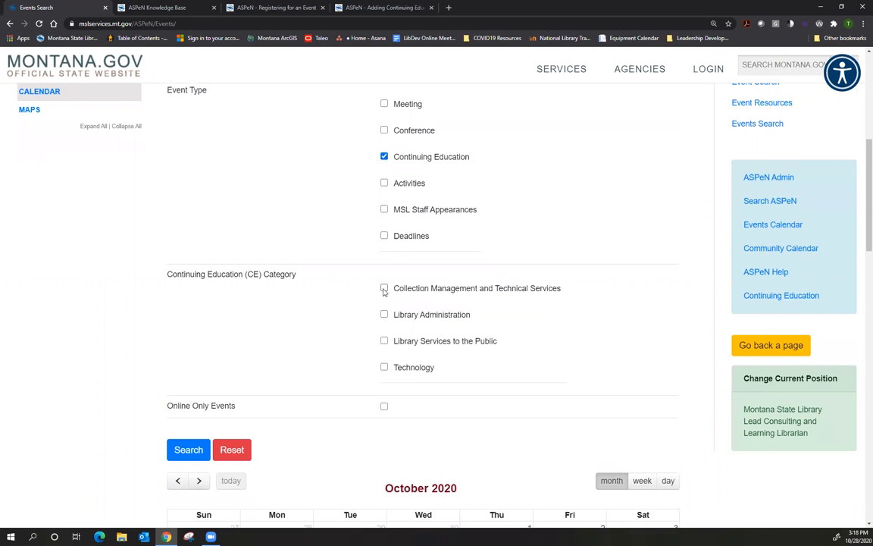
{"action": "left_click", "coordinate": [384, 288]}
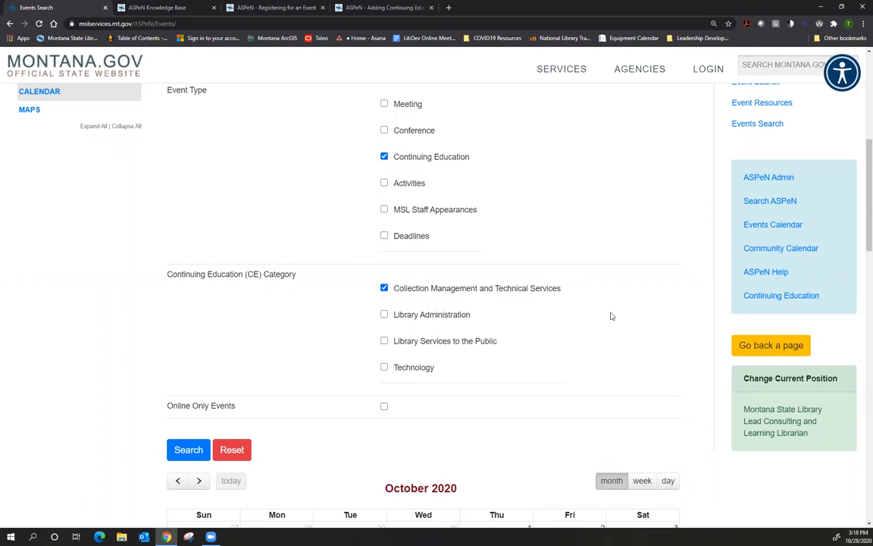
{"action": "scroll", "scroll_direction": "down", "scroll_amount": 3}
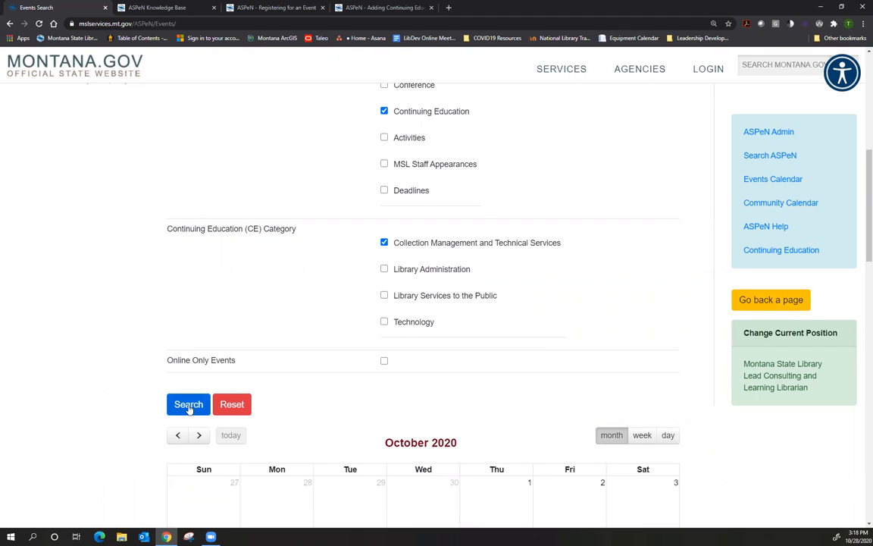
{"action": "left_click", "coordinate": [188, 404]}
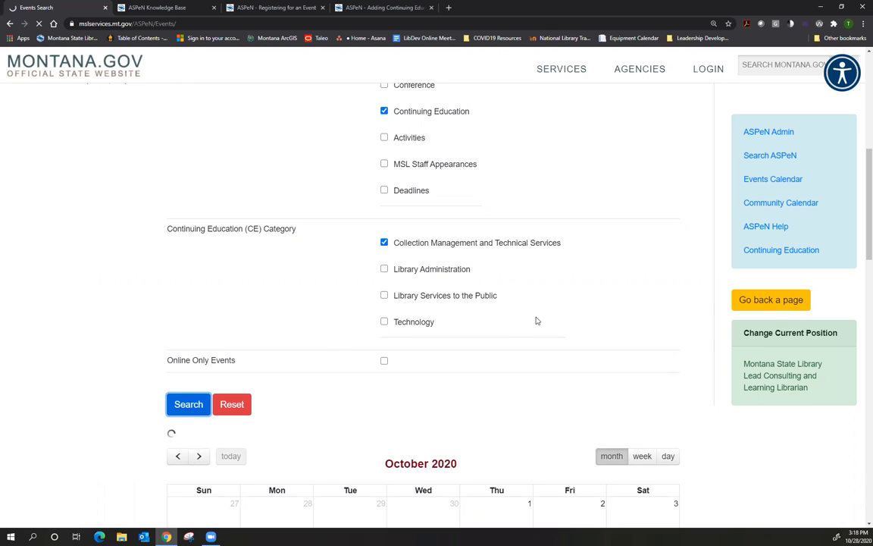
{"action": "left_click", "coordinate": [188, 404]}
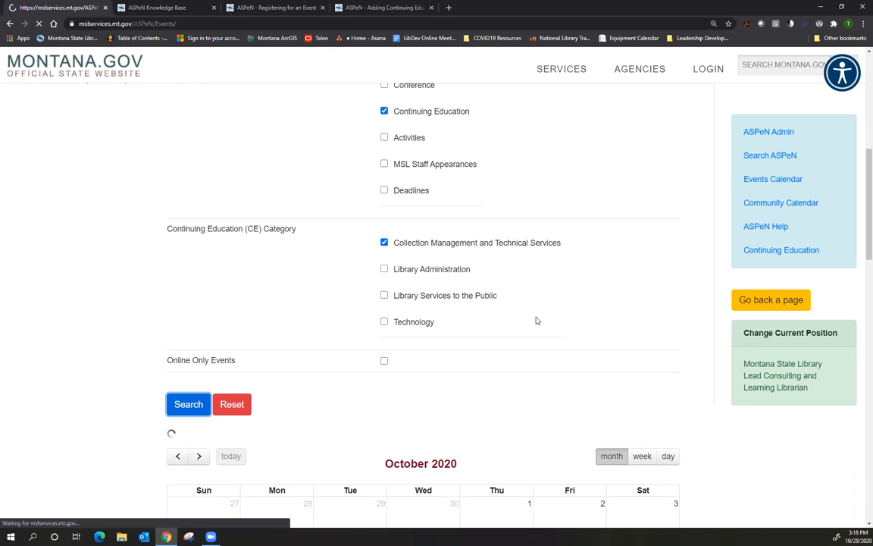
- Rerun the filtered search and scroll through the 49 events with Add CE credit buttons
{"action": "left_click", "coordinate": [188, 404]}
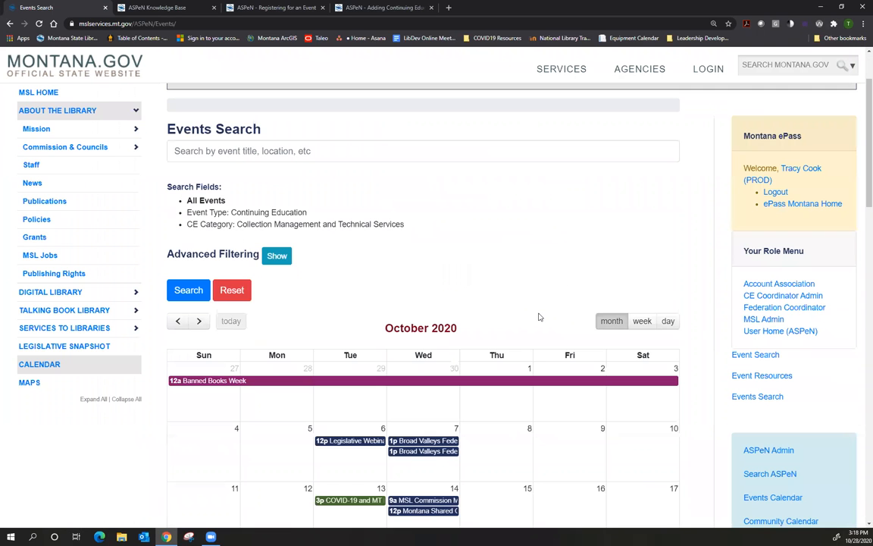
{"action": "scroll", "scroll_direction": "down", "scroll_amount": 3}
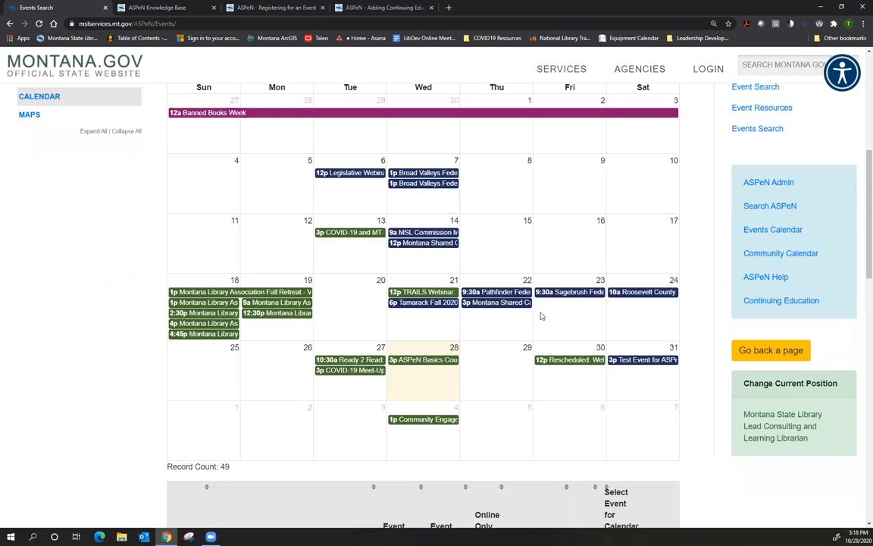
{"action": "scroll", "scroll_direction": "down", "scroll_amount": 3}
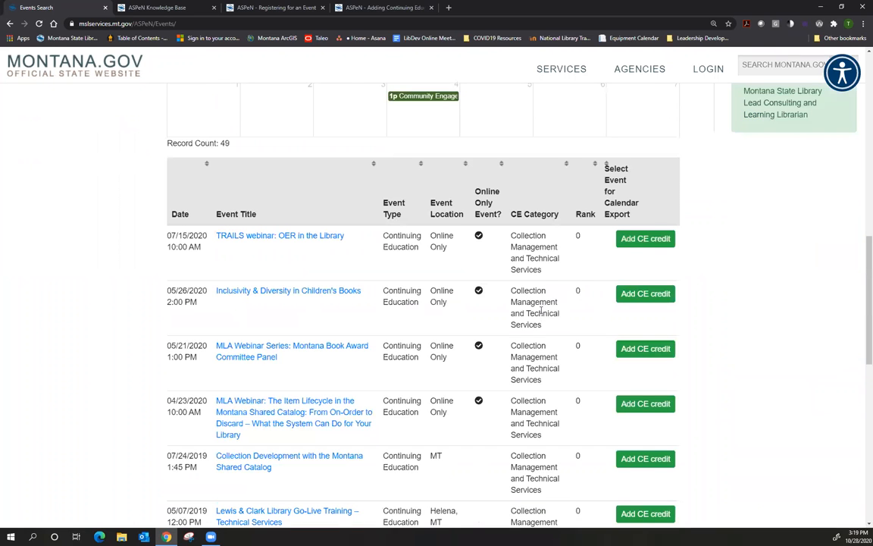
{"action": "scroll", "scroll_direction": "down", "scroll_amount": 3}
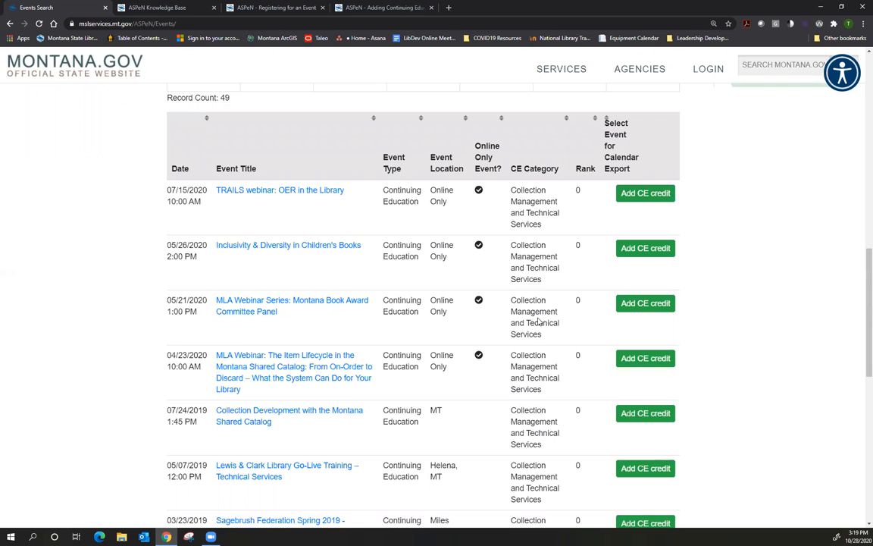
{"action": "scroll", "scroll_direction": "down", "scroll_amount": 3}
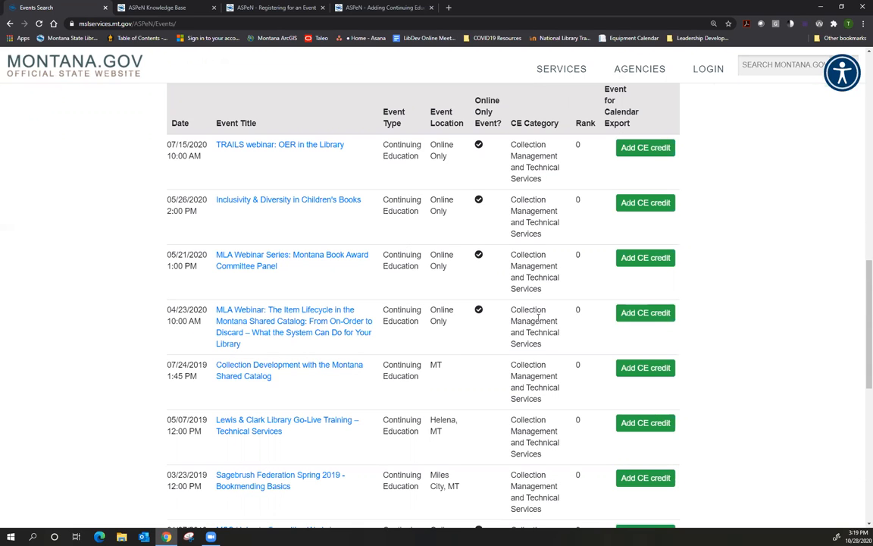
{"action": "scroll", "scroll_direction": "down", "scroll_amount": 3}
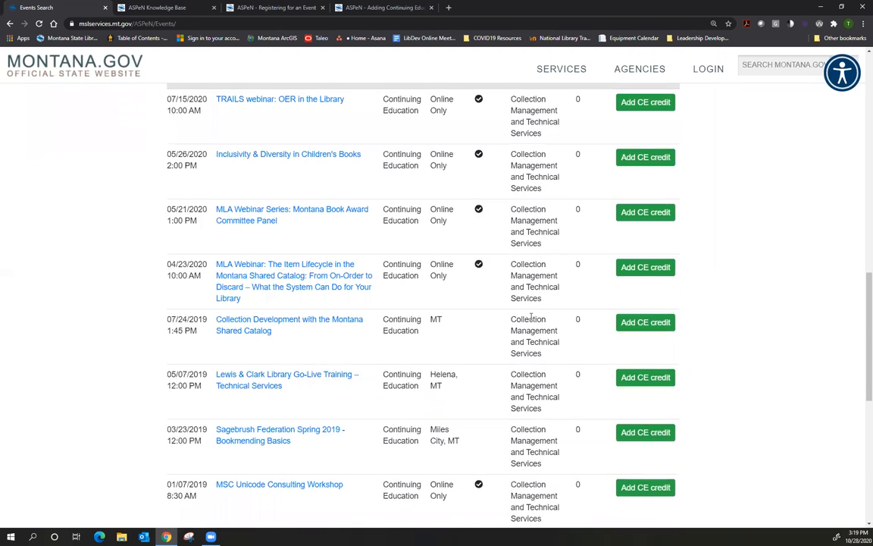
{"action": "scroll", "scroll_direction": "down", "scroll_amount": 3}
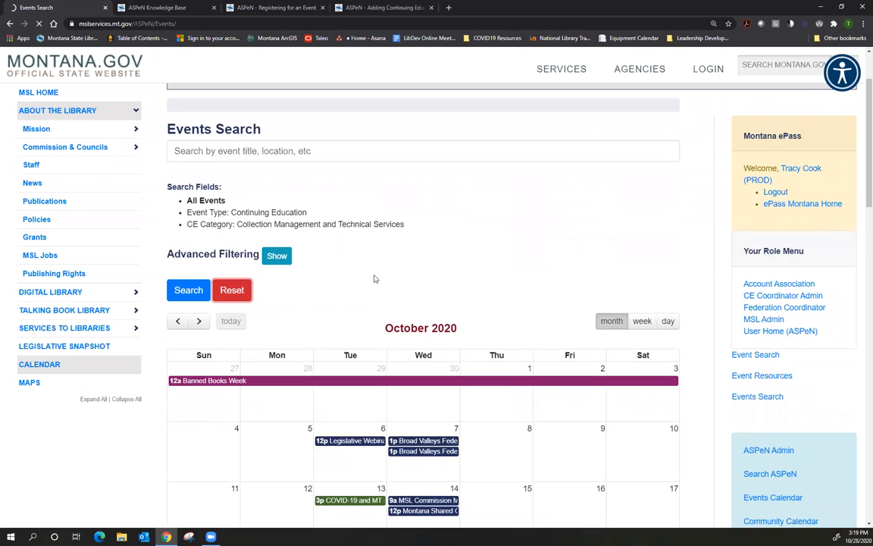
- Reset the event filters to show all 610 events
{"action": "left_click", "coordinate": [188, 289]}
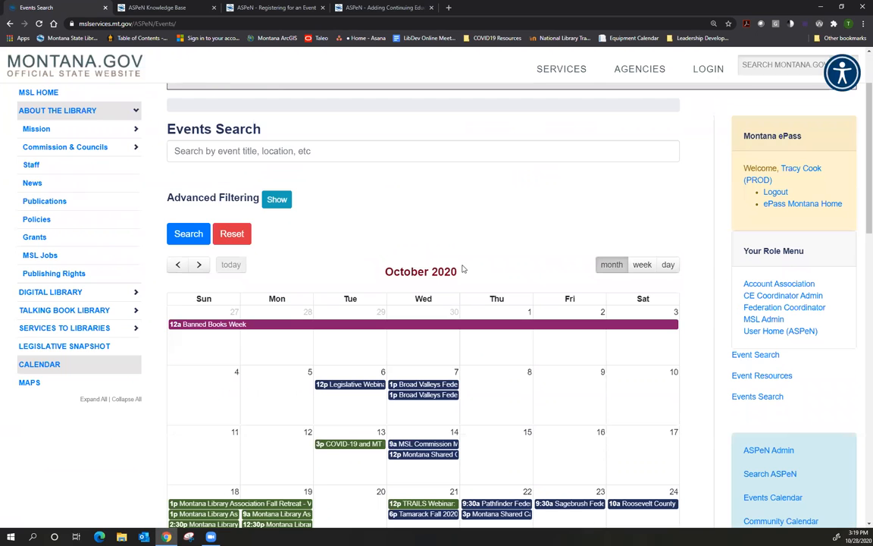
{"action": "scroll", "scroll_direction": "down", "scroll_amount": 3}
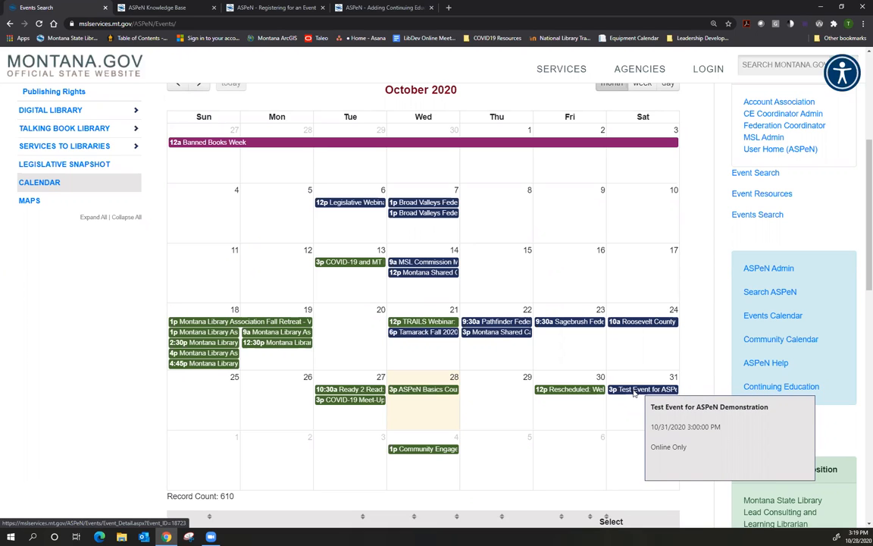
- Open the 3p Test Event for ASPeN Demonstration on October 31, 2020
{"action": "left_click", "coordinate": [643, 389]}
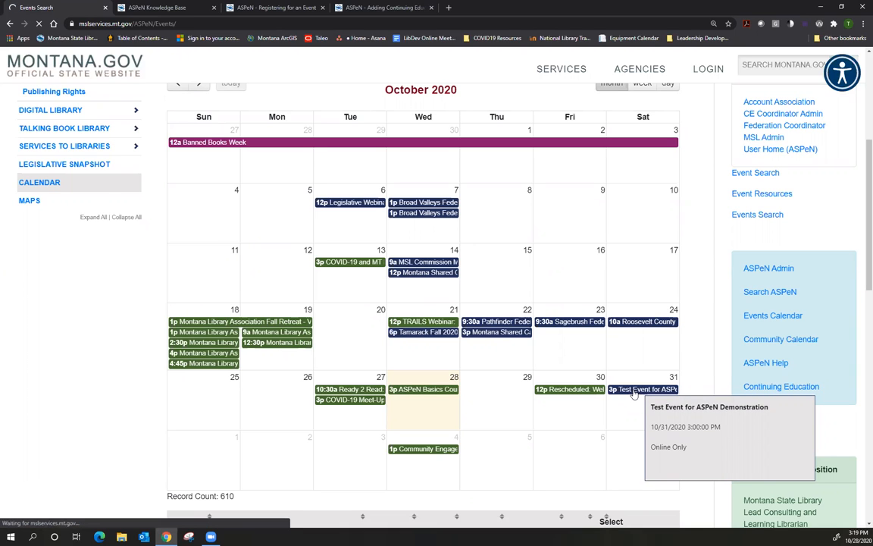
{"action": "left_click", "coordinate": [643, 389]}
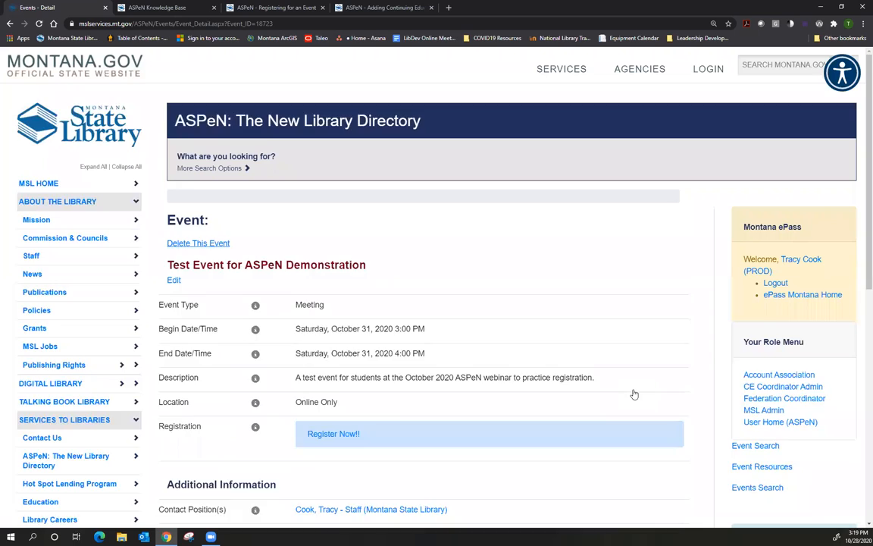
{"action": "scroll", "scroll_direction": "down", "scroll_amount": 3}
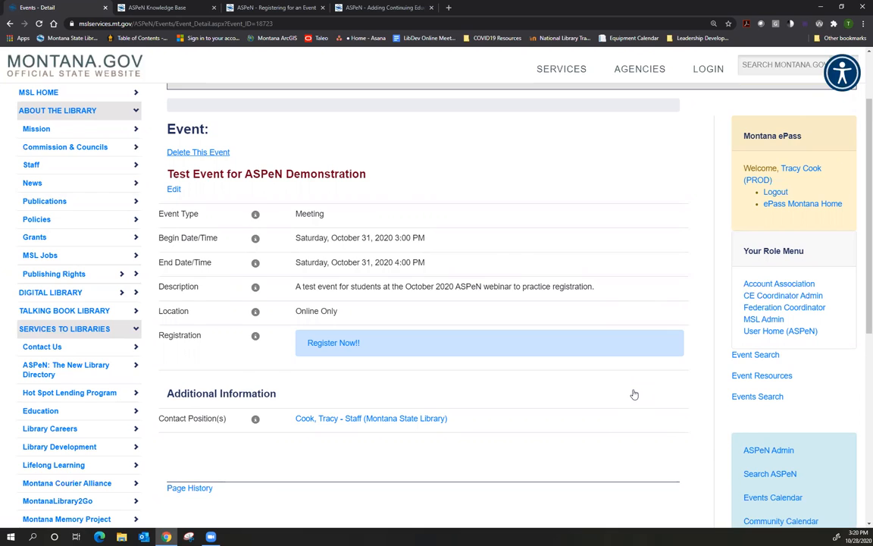
{"action": "scroll", "scroll_direction": "down", "scroll_amount": 3}
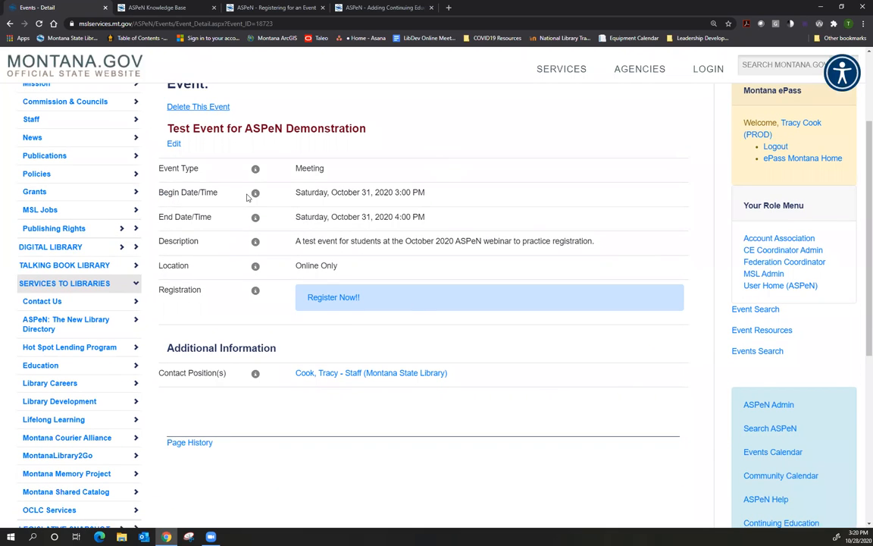
{"action": "mouse_move", "coordinate": [449, 331]}
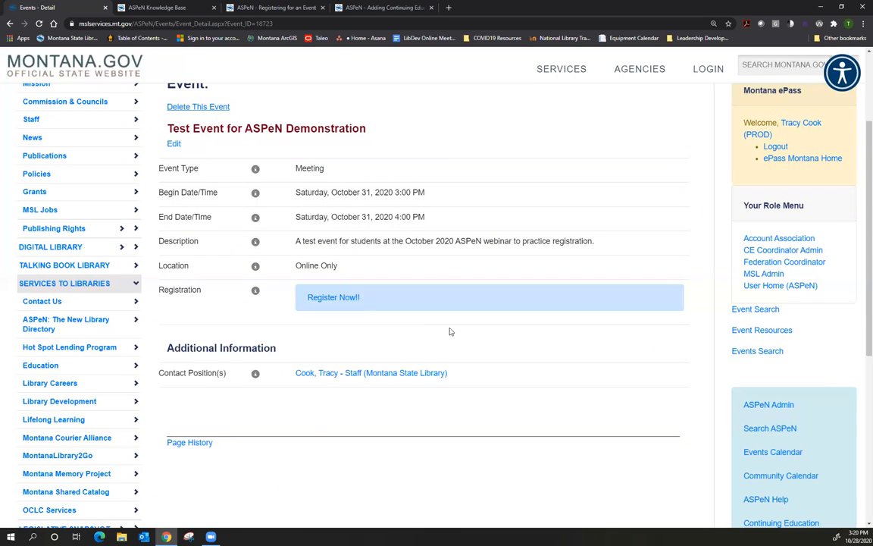
{"action": "scroll", "scroll_direction": "down", "scroll_amount": 3}
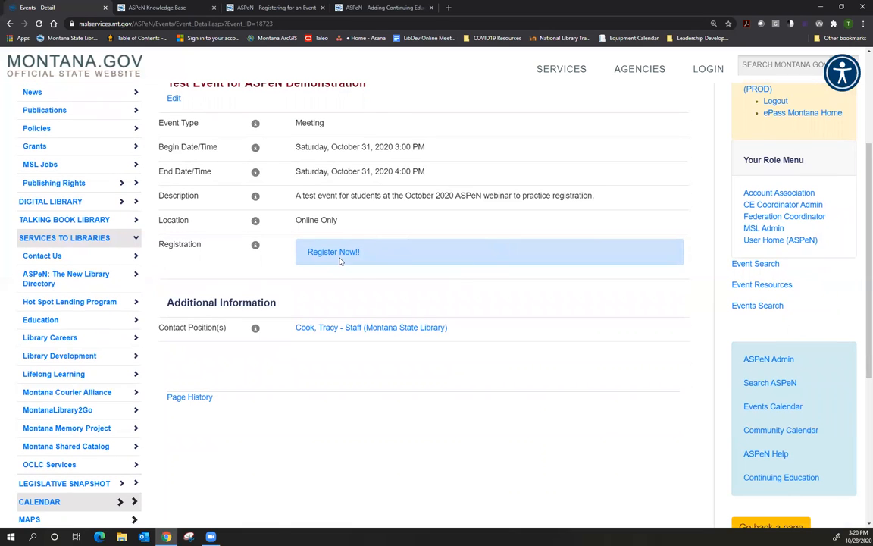
{"action": "mouse_move", "coordinate": [379, 264]}
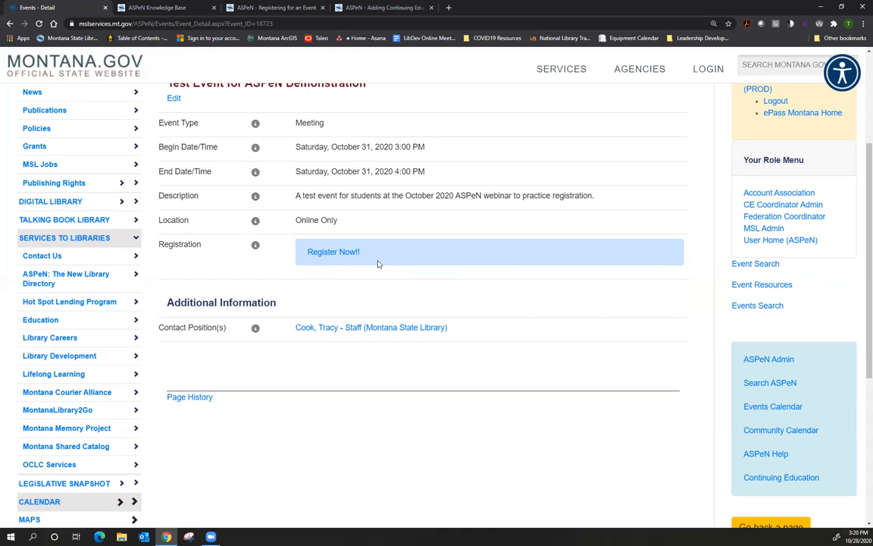
{"action": "mouse_move", "coordinate": [333, 252]}
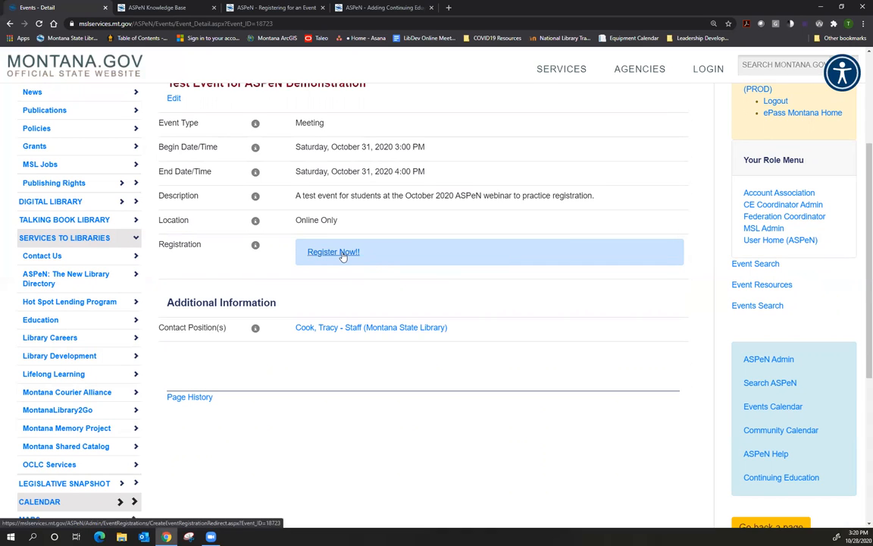
- Use Register Now!! for the test event and submit the Event Registrations form
{"action": "left_click", "coordinate": [334, 251]}
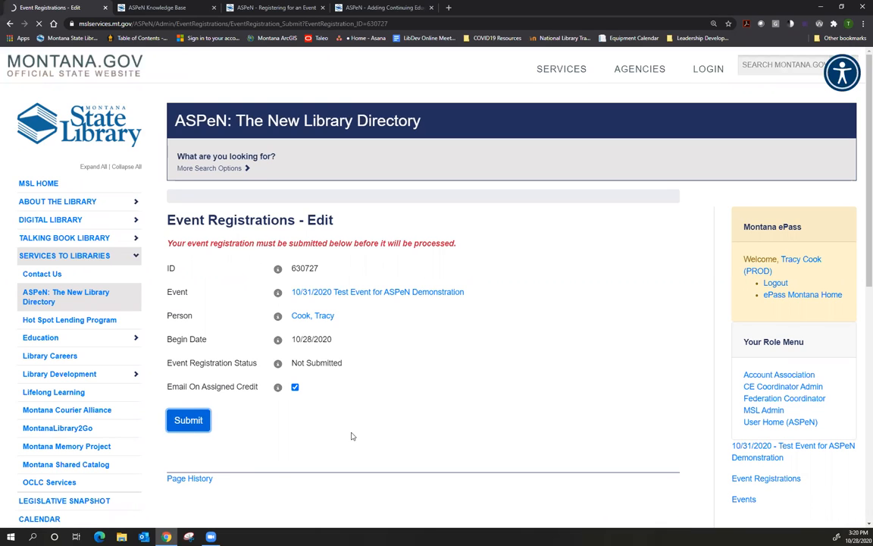
{"action": "left_click", "coordinate": [188, 420]}
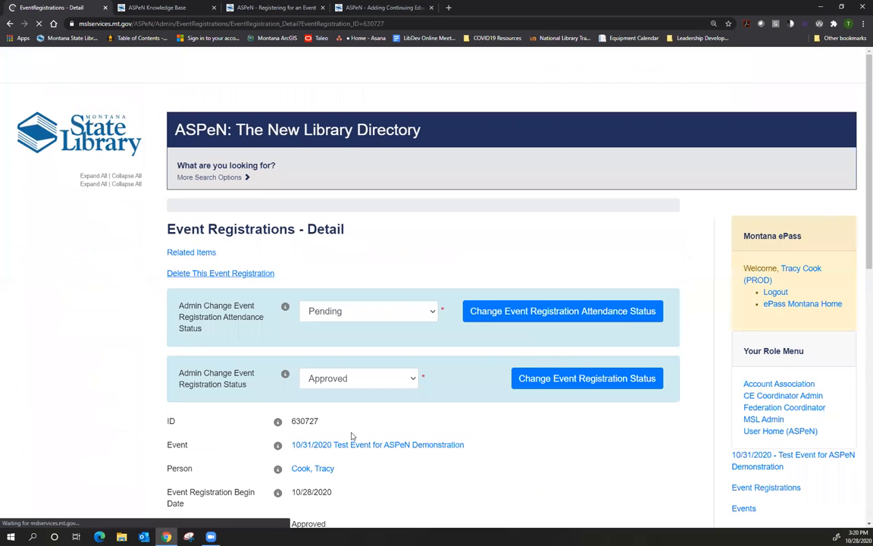
{"action": "scroll", "scroll_direction": "down", "scroll_amount": 3}
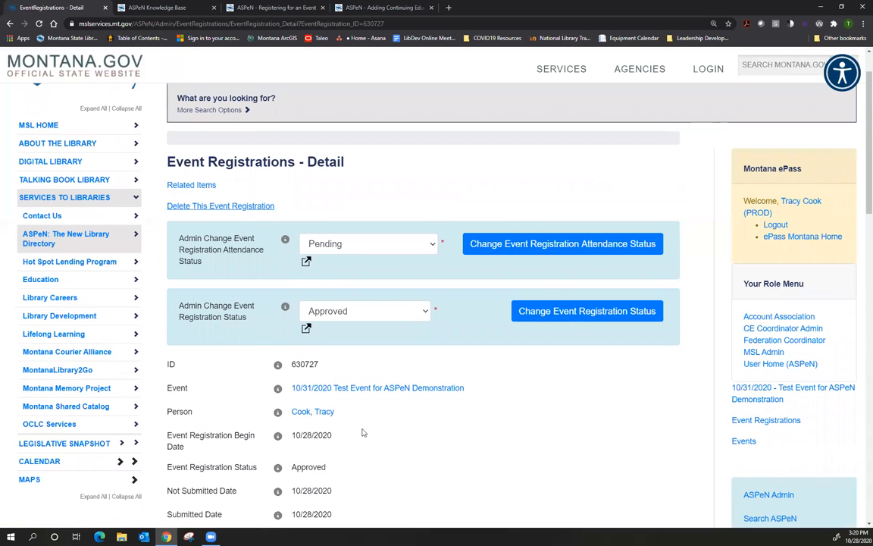
{"action": "scroll", "scroll_direction": "down", "scroll_amount": 3}
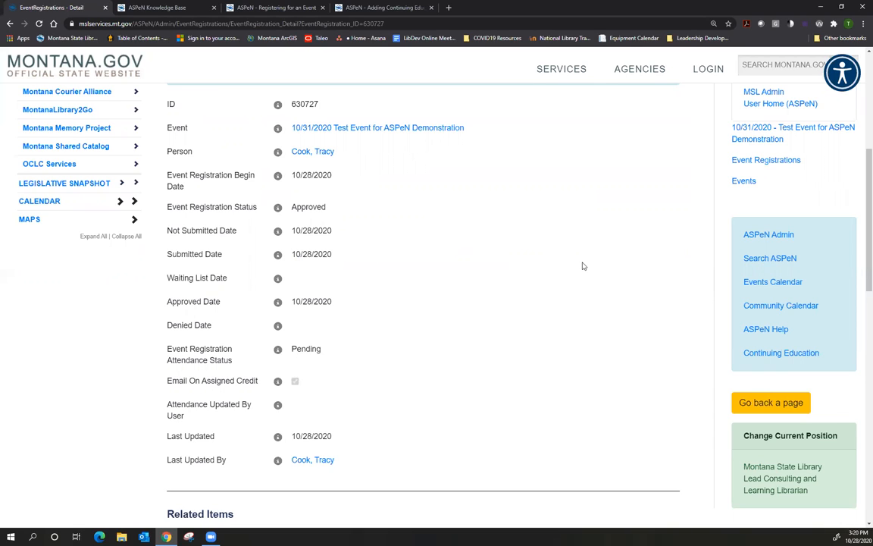
{"action": "mouse_move", "coordinate": [654, 258]}
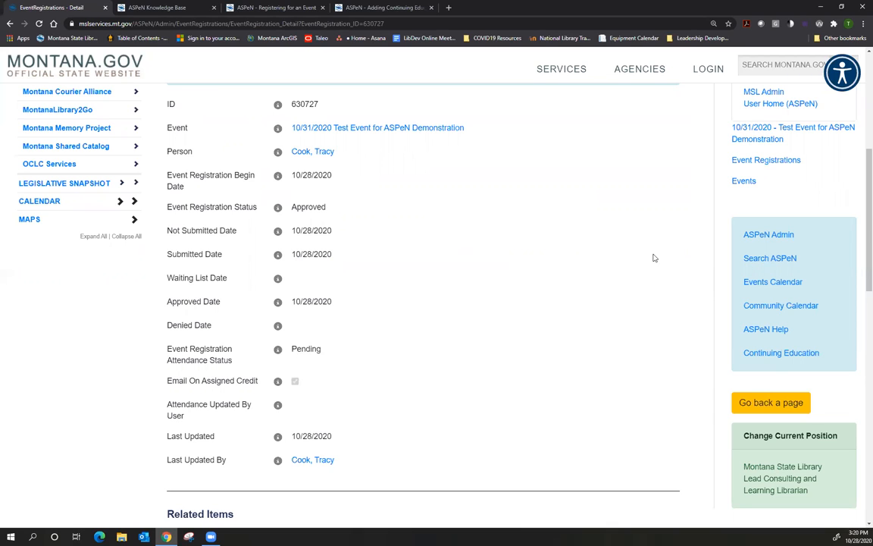
{"action": "mouse_move", "coordinate": [721, 251]}
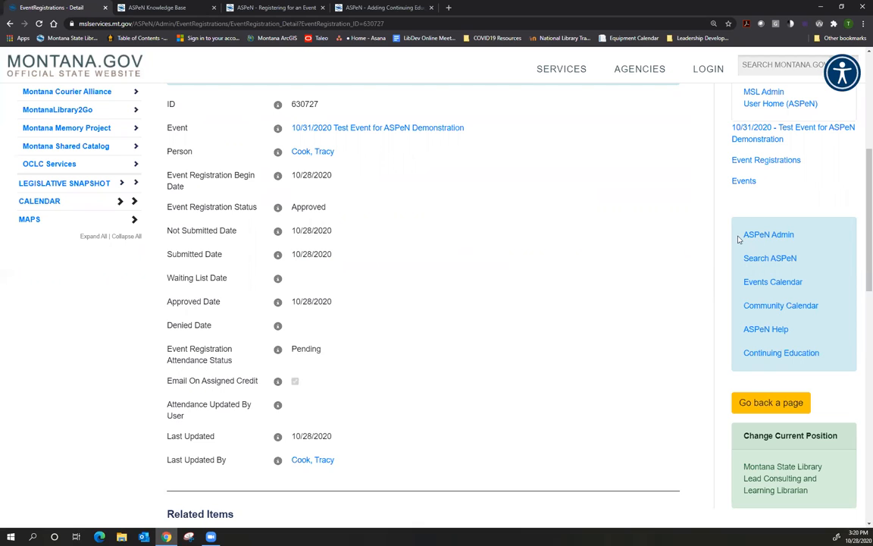
{"action": "mouse_move", "coordinate": [769, 234]}
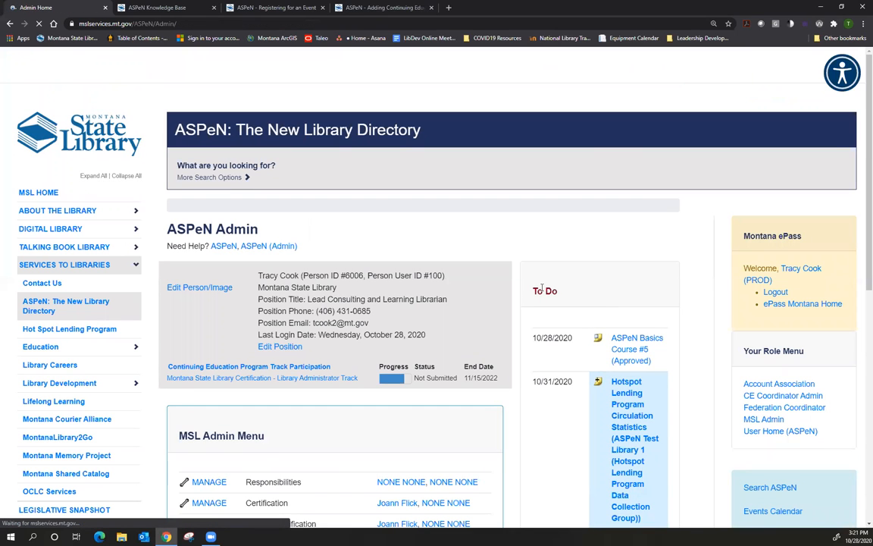
- Scroll through the ASPeN Admin page's Library Administrator track participation summary
{"action": "scroll", "scroll_direction": "down", "scroll_amount": 3}
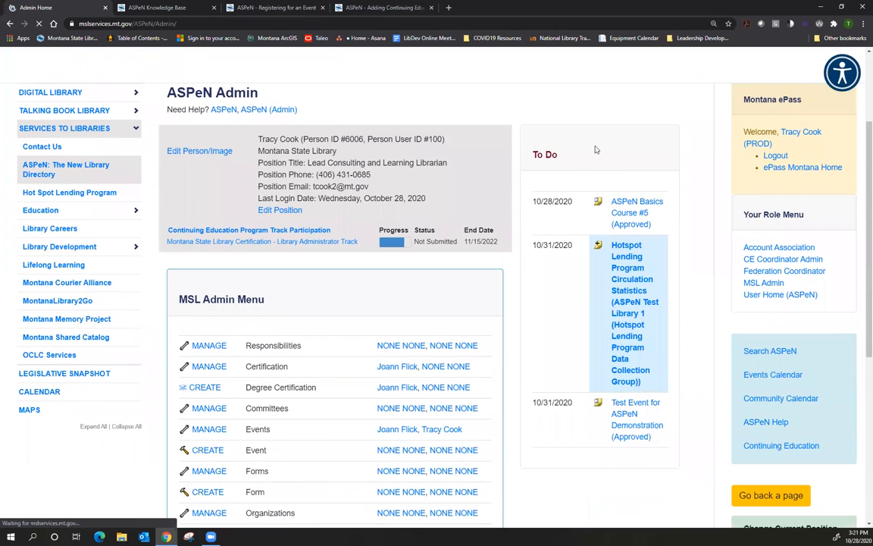
{"action": "scroll", "scroll_direction": "down", "scroll_amount": 3}
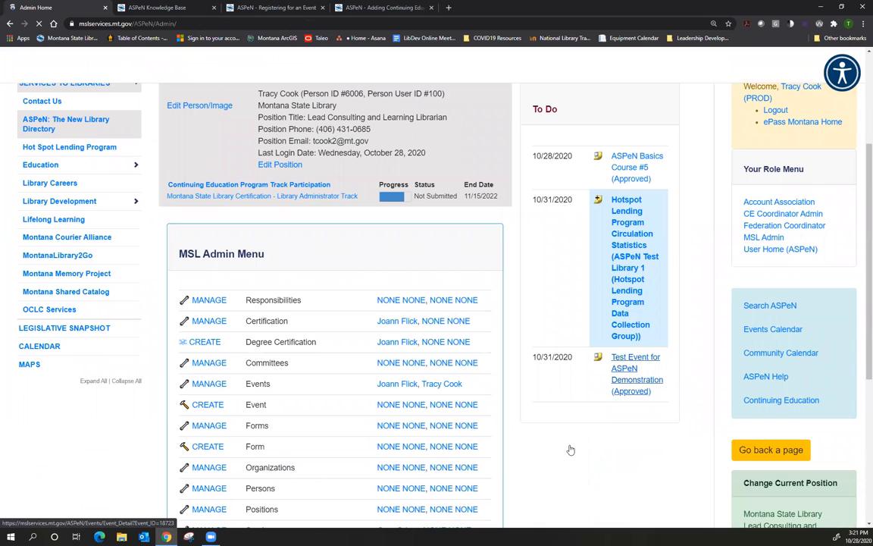
{"action": "mouse_move", "coordinate": [633, 377]}
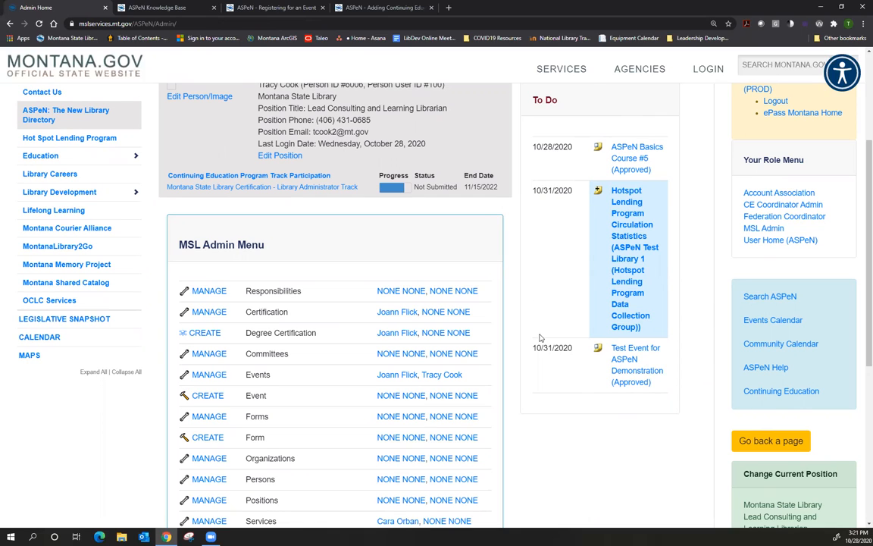
{"action": "mouse_move", "coordinate": [581, 453]}
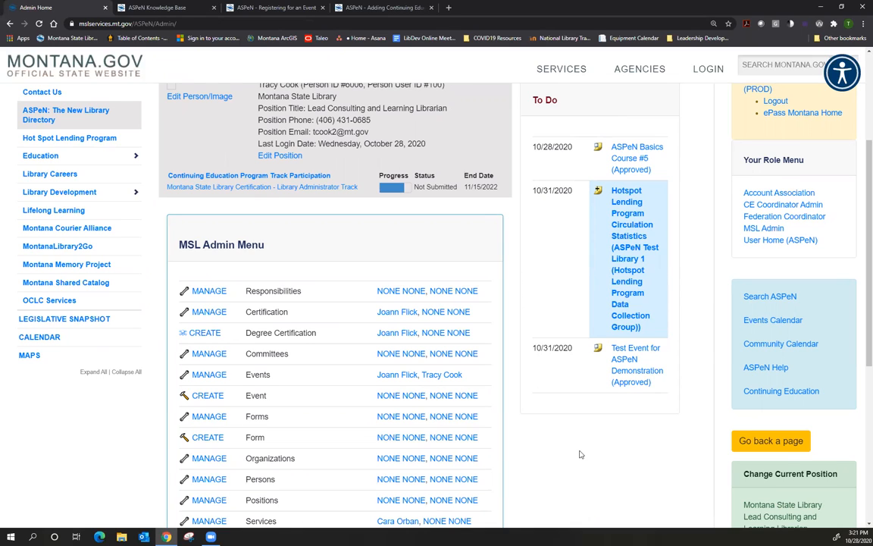
{"action": "mouse_move", "coordinate": [624, 465]}
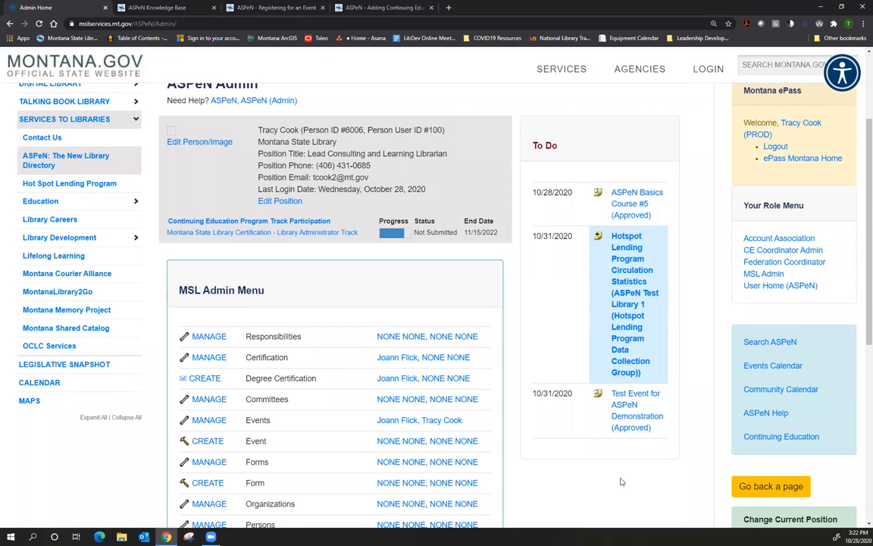
{"action": "mouse_move", "coordinate": [618, 491]}
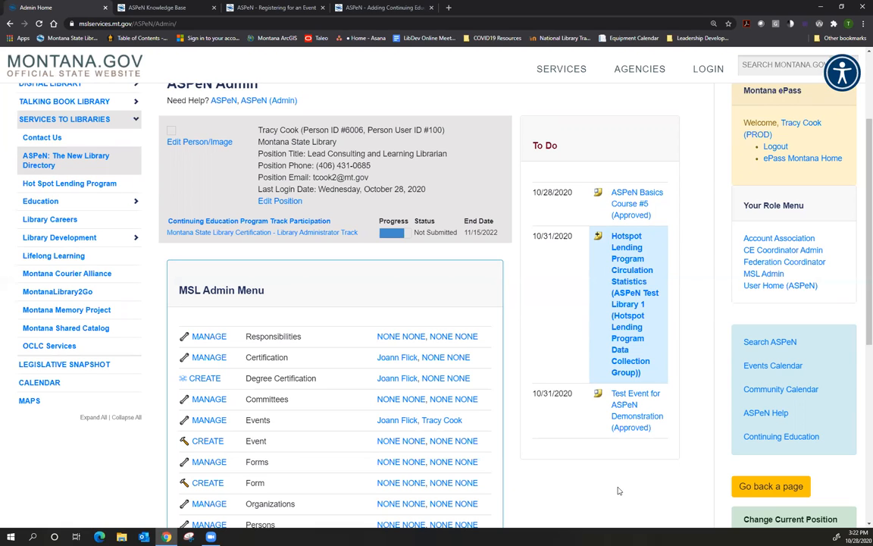
{"action": "mouse_move", "coordinate": [669, 412]}
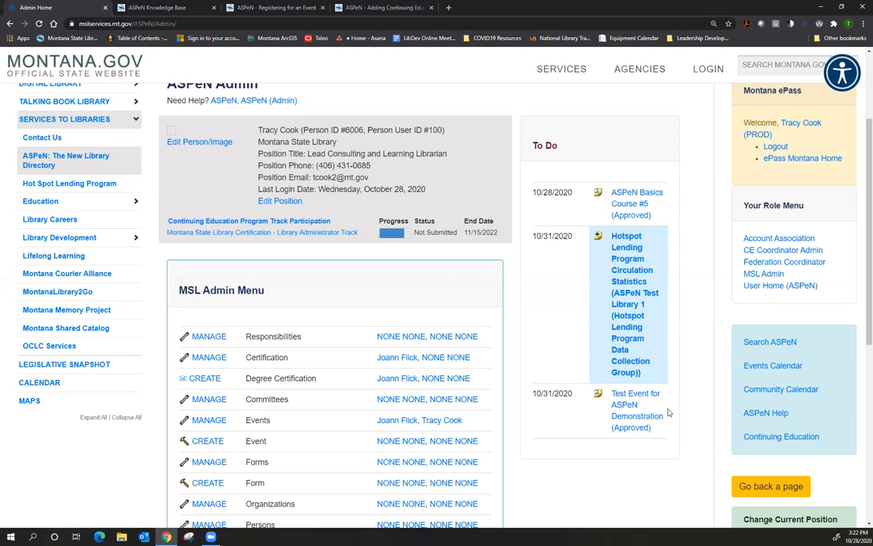
{"action": "mouse_move", "coordinate": [772, 457]}
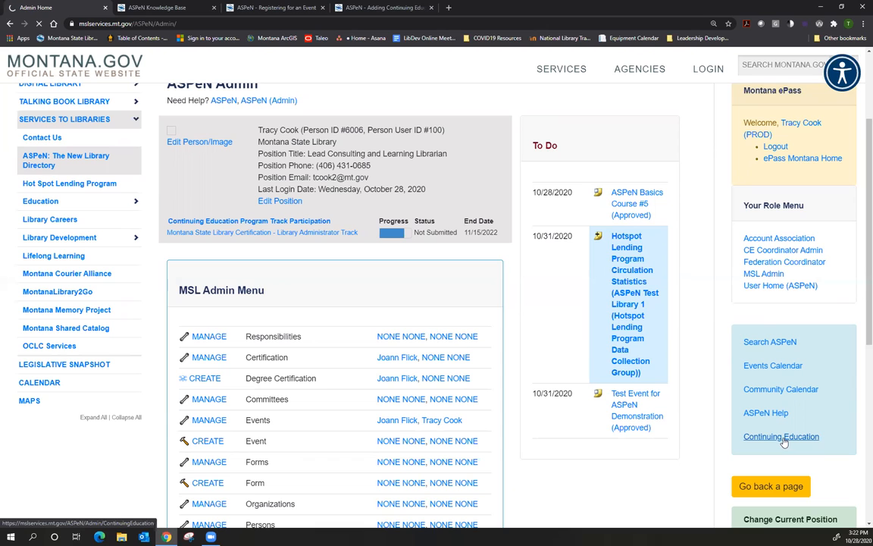
- Open Continuing Education and scroll to Certification Track, leaving Library Staff Track selected
{"action": "left_click", "coordinate": [780, 436]}
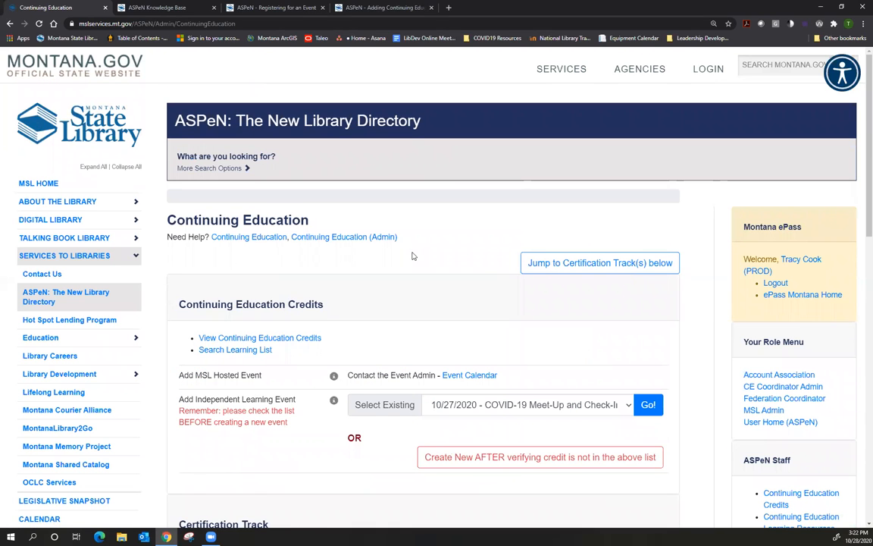
{"action": "scroll", "scroll_direction": "down", "scroll_amount": 3}
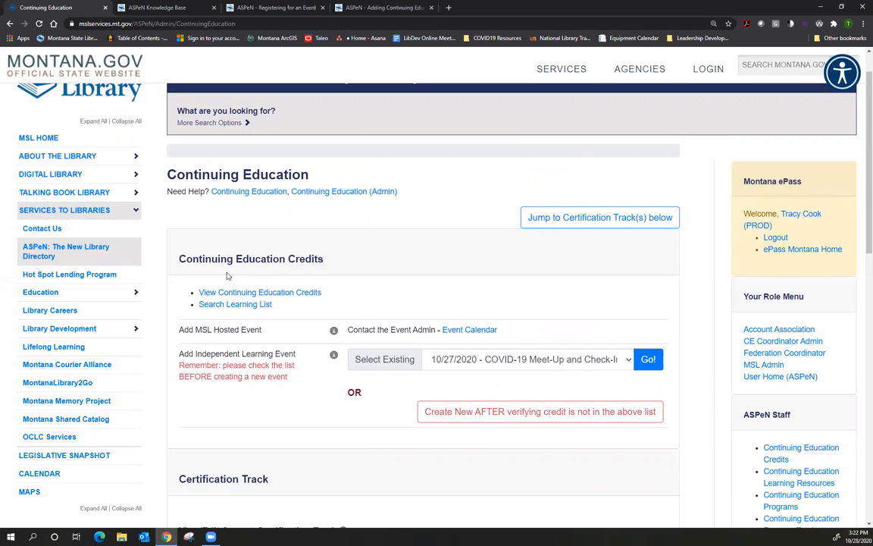
{"action": "mouse_move", "coordinate": [297, 414]}
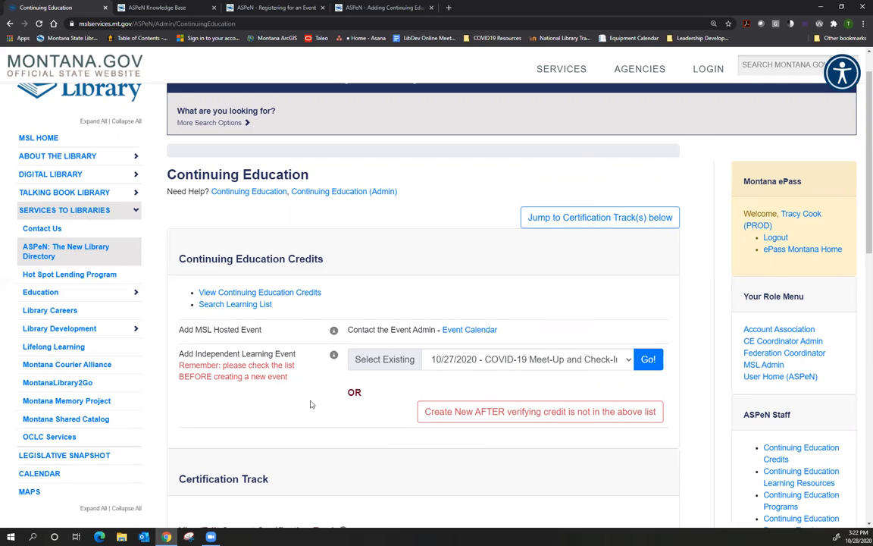
{"action": "mouse_move", "coordinate": [310, 402]}
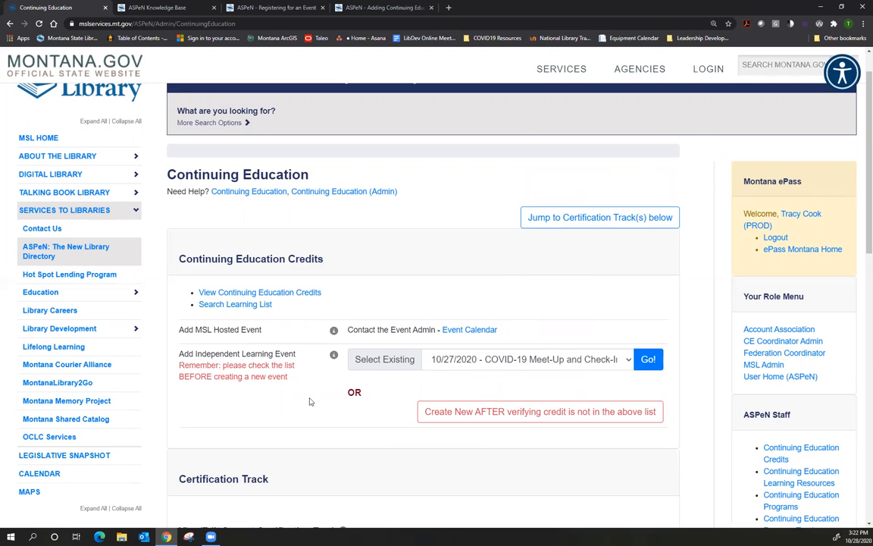
{"action": "scroll", "scroll_direction": "down", "scroll_amount": 3}
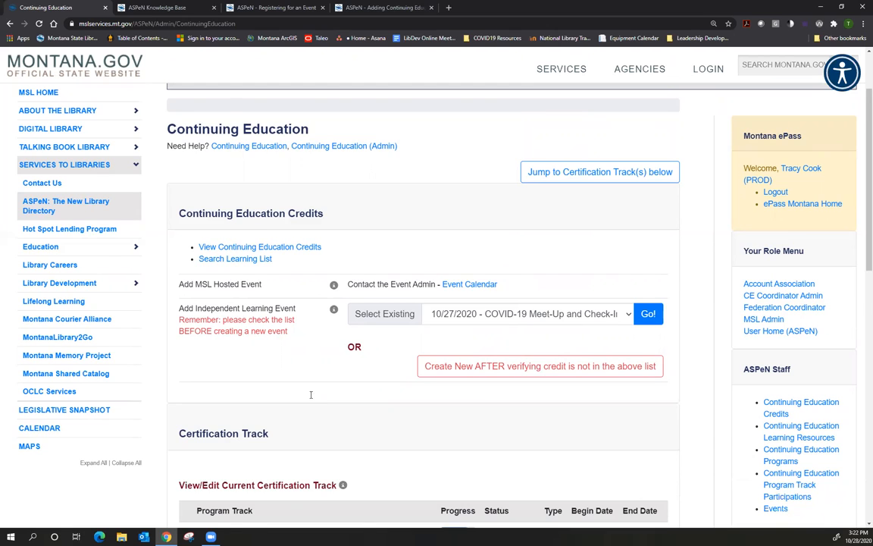
{"action": "scroll", "scroll_direction": "down", "scroll_amount": 3}
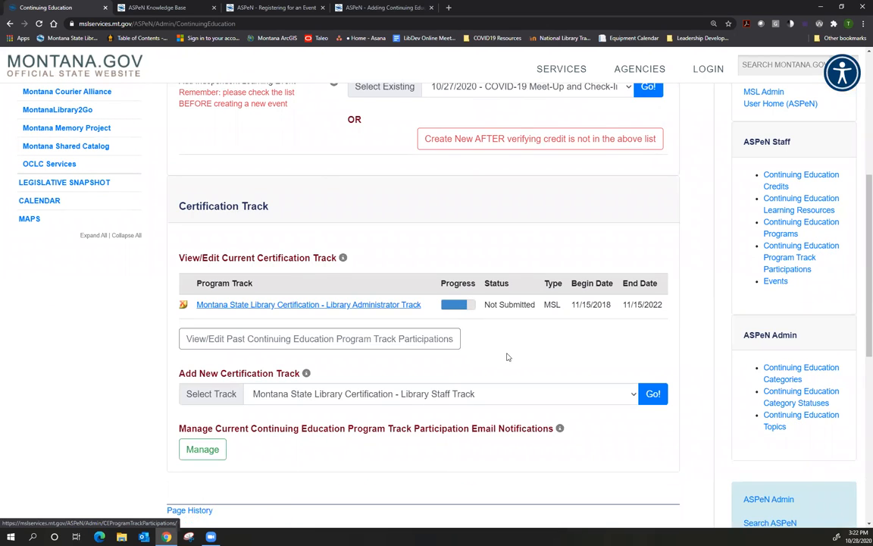
{"action": "scroll", "scroll_direction": "down", "scroll_amount": 3}
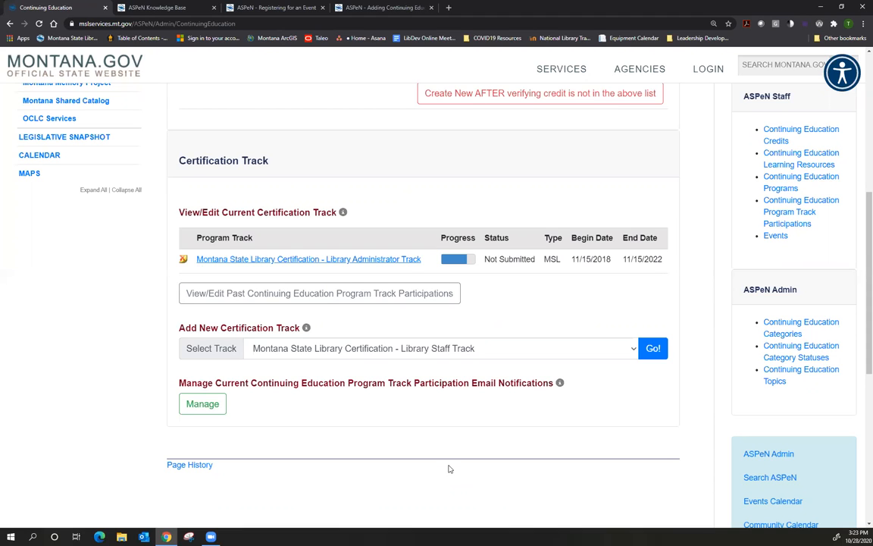
{"action": "mouse_move", "coordinate": [434, 471]}
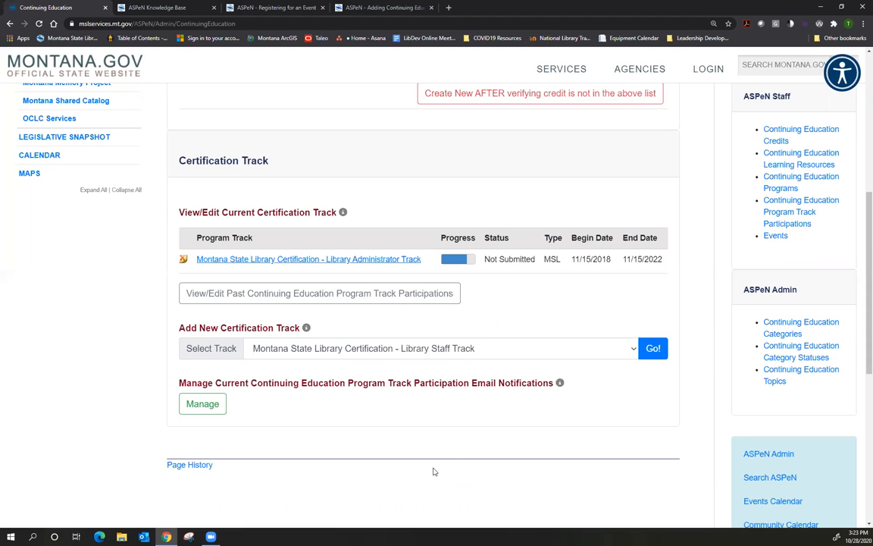
{"action": "mouse_move", "coordinate": [307, 357]}
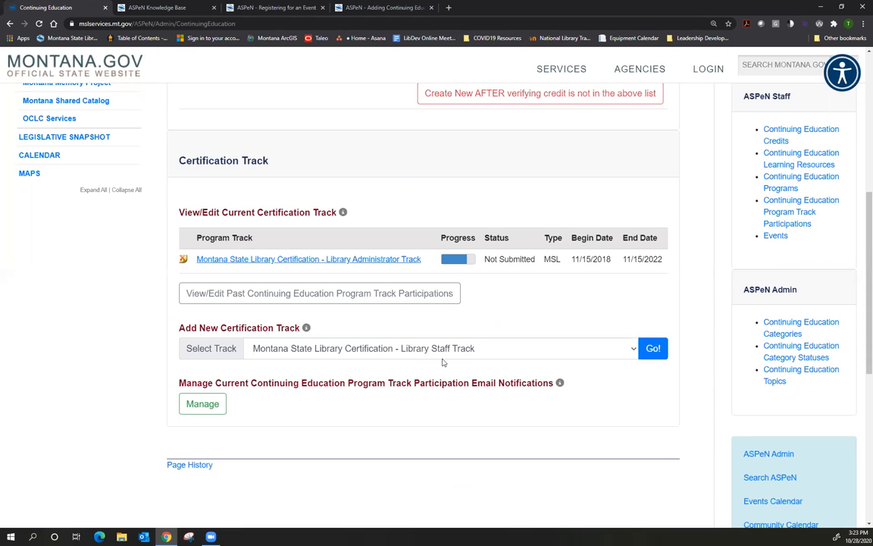
{"action": "mouse_move", "coordinate": [653, 348]}
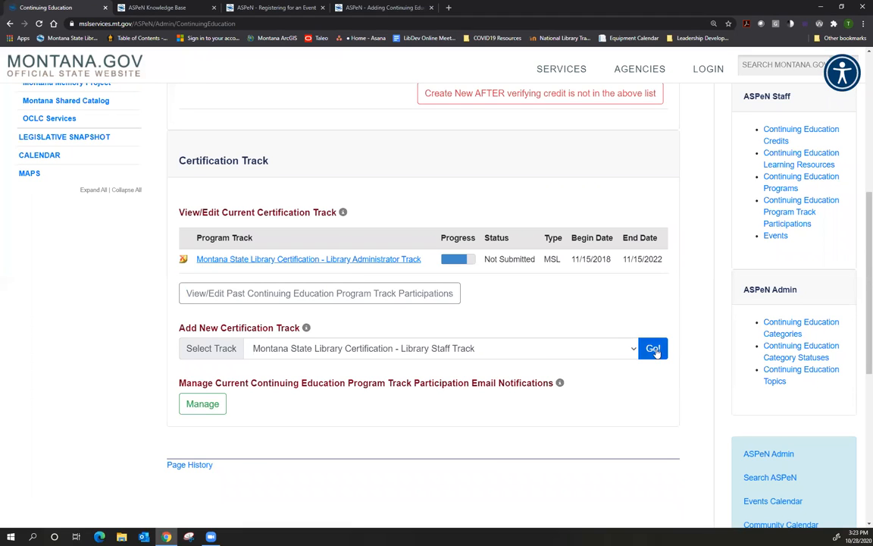
- Create a Library Staff Track participation with a 10/28/2020 begin date
{"action": "left_click", "coordinate": [652, 348]}
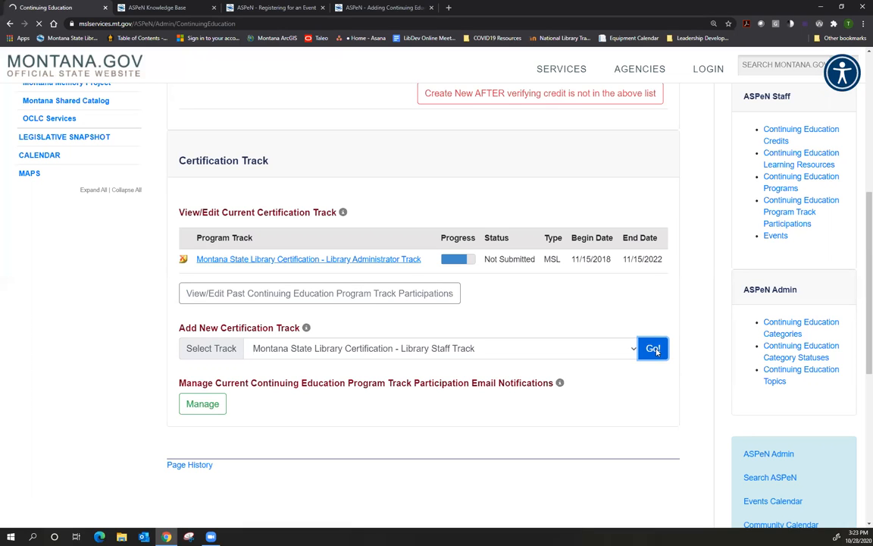
{"action": "left_click", "coordinate": [651, 348]}
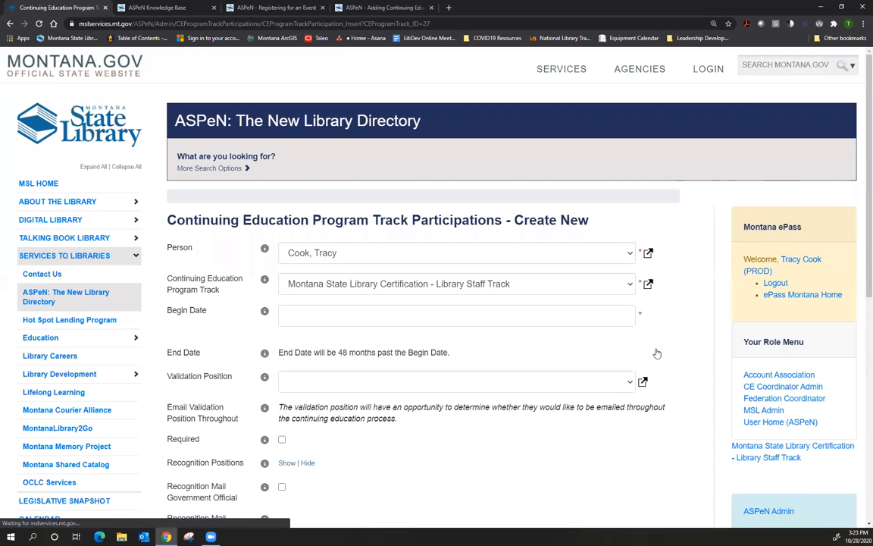
{"action": "scroll", "scroll_direction": "down", "scroll_amount": 3}
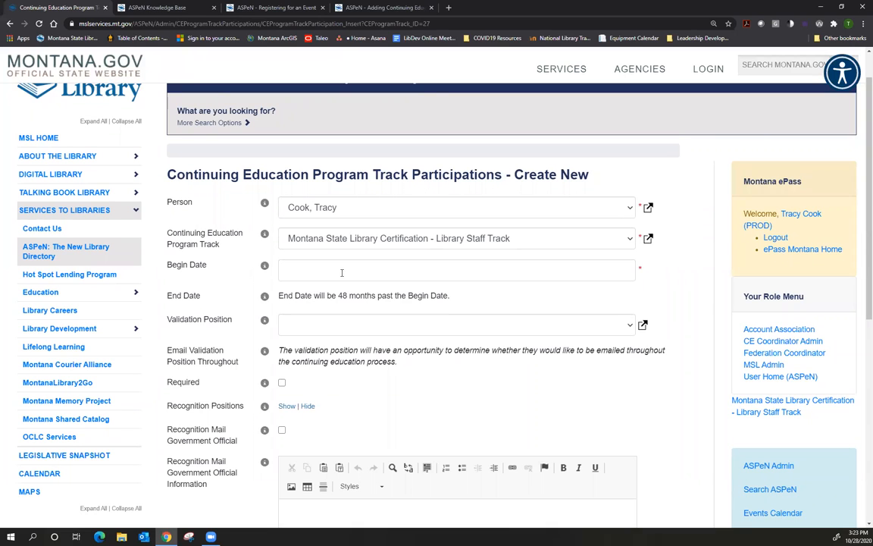
{"action": "left_click", "coordinate": [456, 270]}
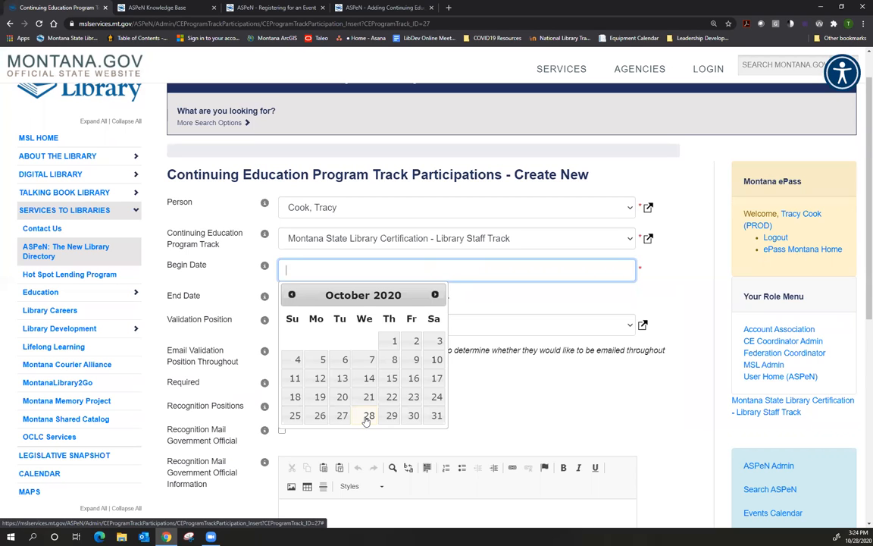
{"action": "left_click", "coordinate": [369, 415]}
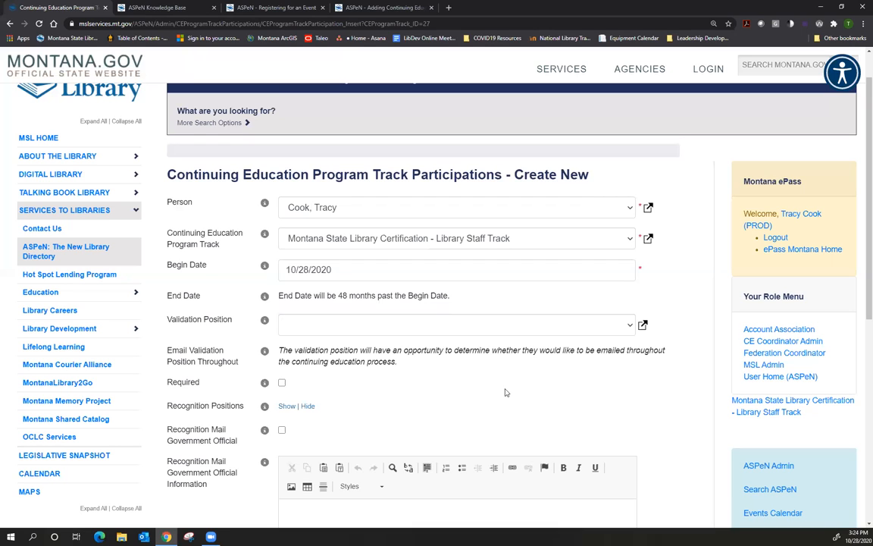
{"action": "scroll", "scroll_direction": "down", "scroll_amount": 3}
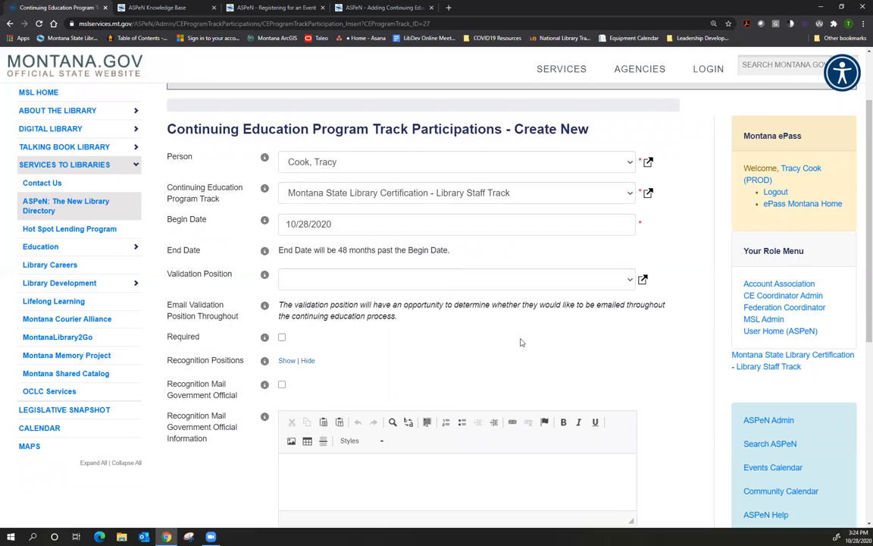
{"action": "mouse_move", "coordinate": [291, 252]}
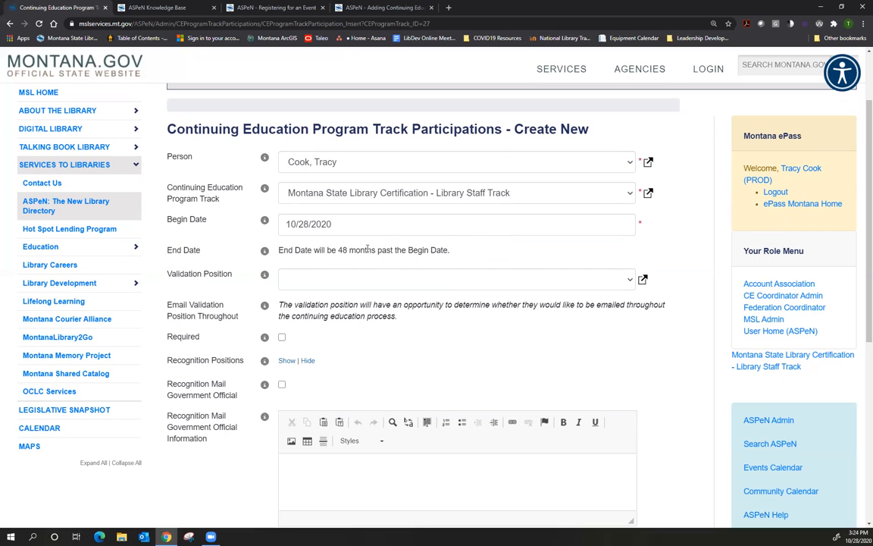
{"action": "mouse_move", "coordinate": [307, 265]}
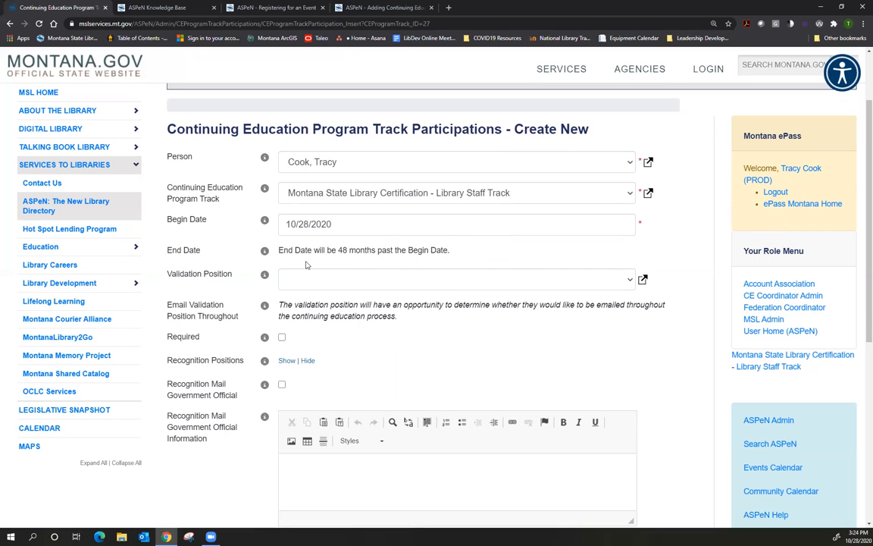
{"action": "mouse_move", "coordinate": [449, 263]}
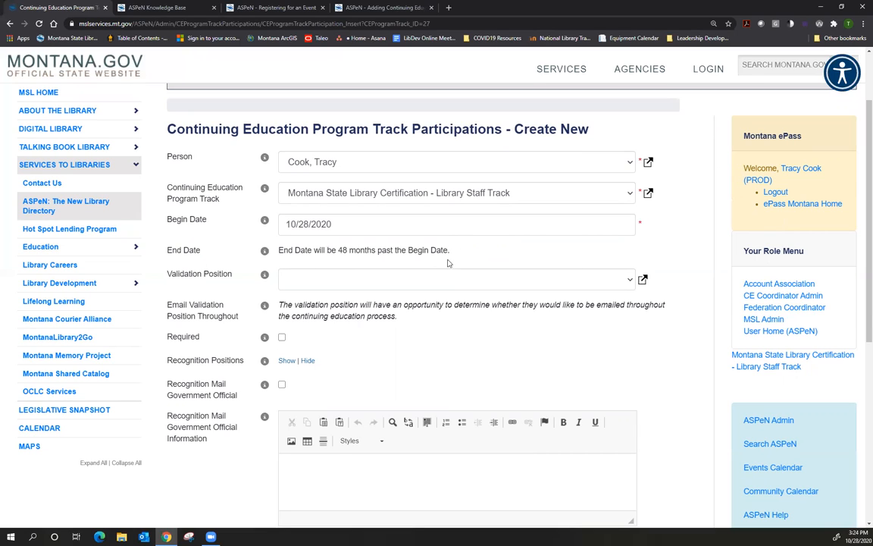
{"action": "mouse_move", "coordinate": [441, 302]}
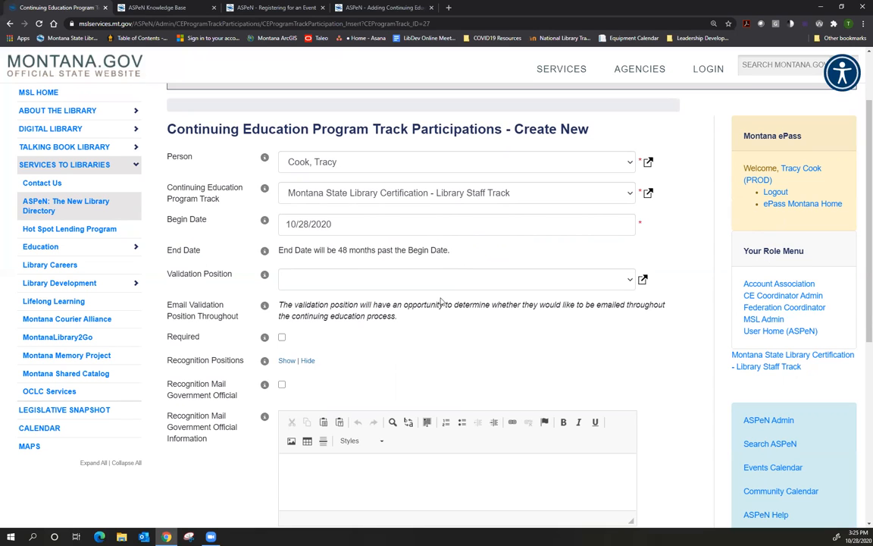
{"action": "scroll", "scroll_direction": "down", "scroll_amount": 3}
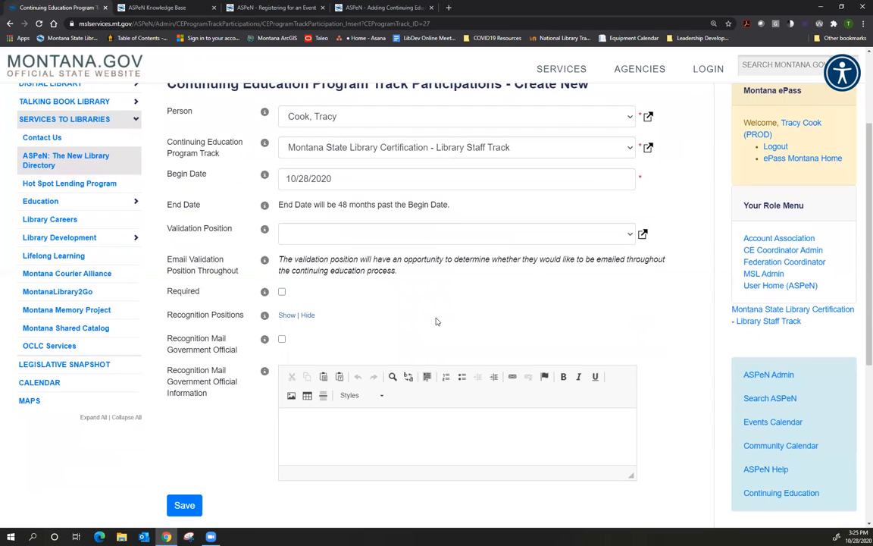
{"action": "mouse_move", "coordinate": [222, 236]}
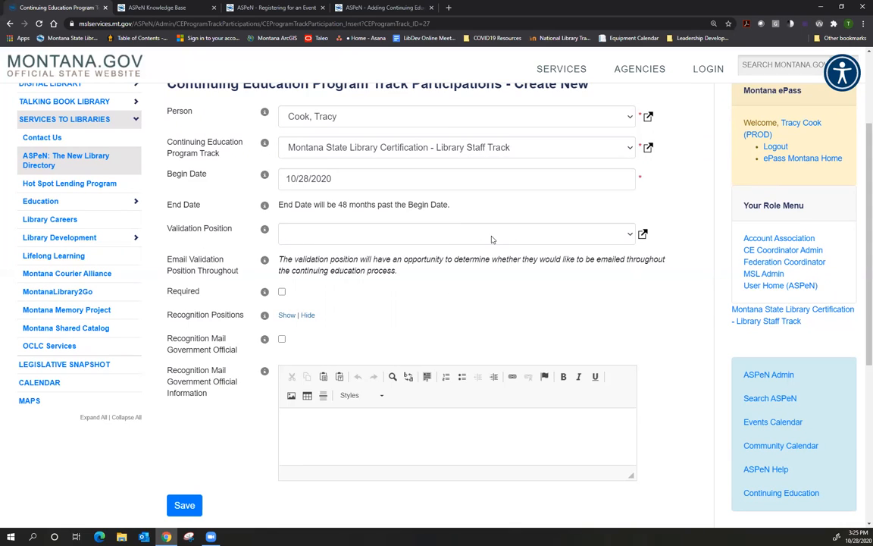
- Choose Stapp, Jennie – State Librarian (Montana State Library) as the validation position
{"action": "left_click", "coordinate": [455, 233]}
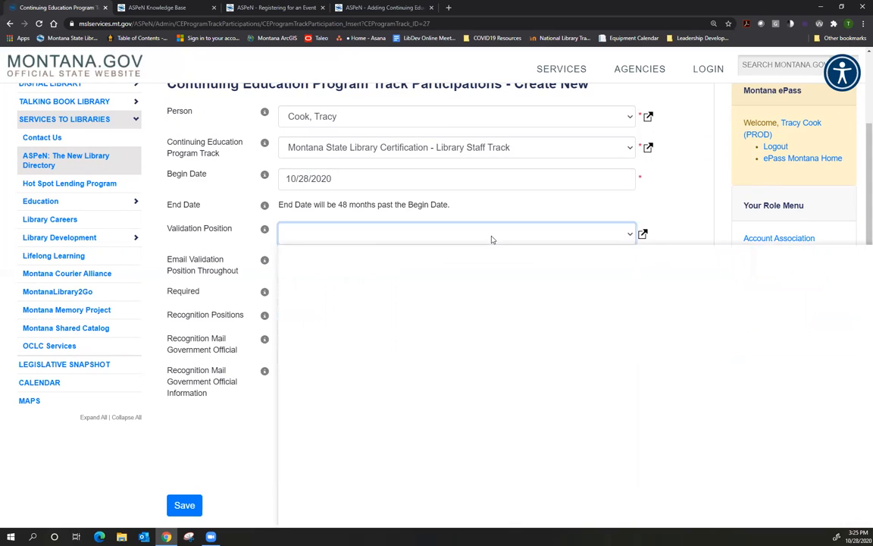
{"action": "left_click", "coordinate": [456, 233]}
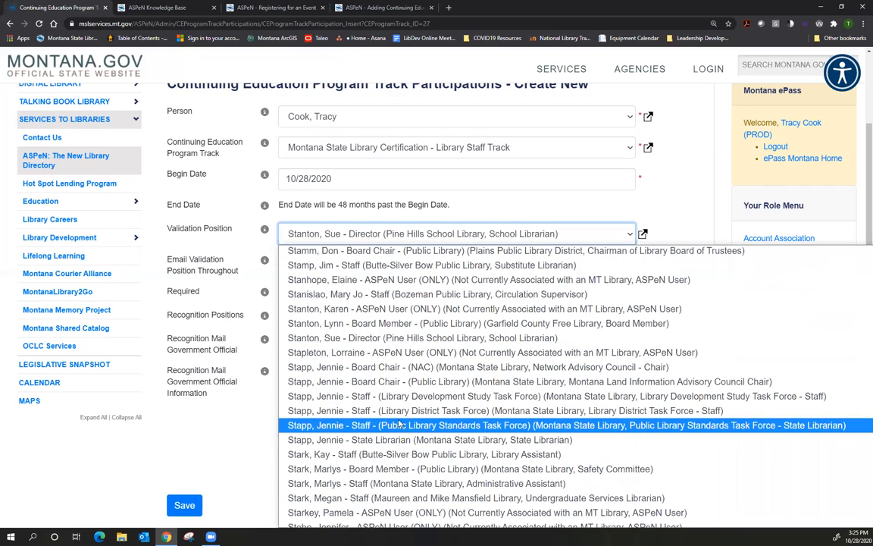
{"action": "left_click", "coordinate": [429, 440]}
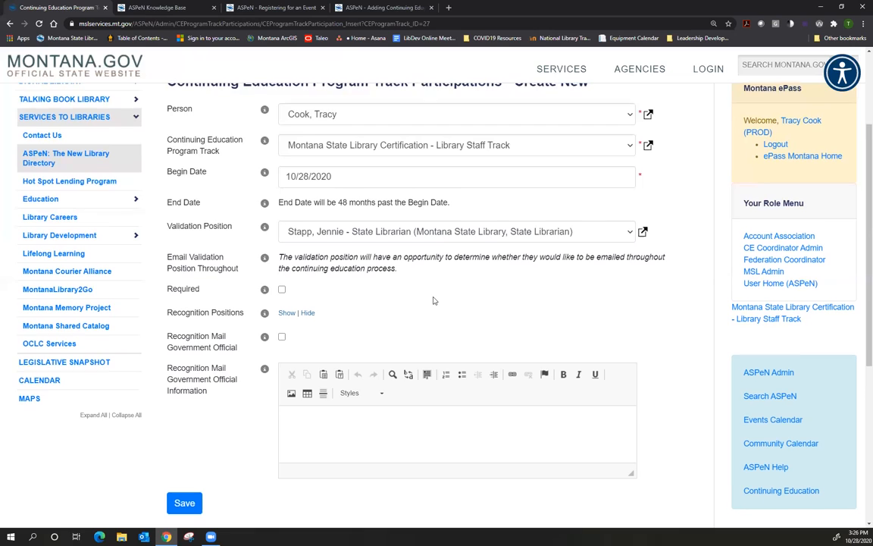
{"action": "scroll", "scroll_direction": "down", "scroll_amount": 3}
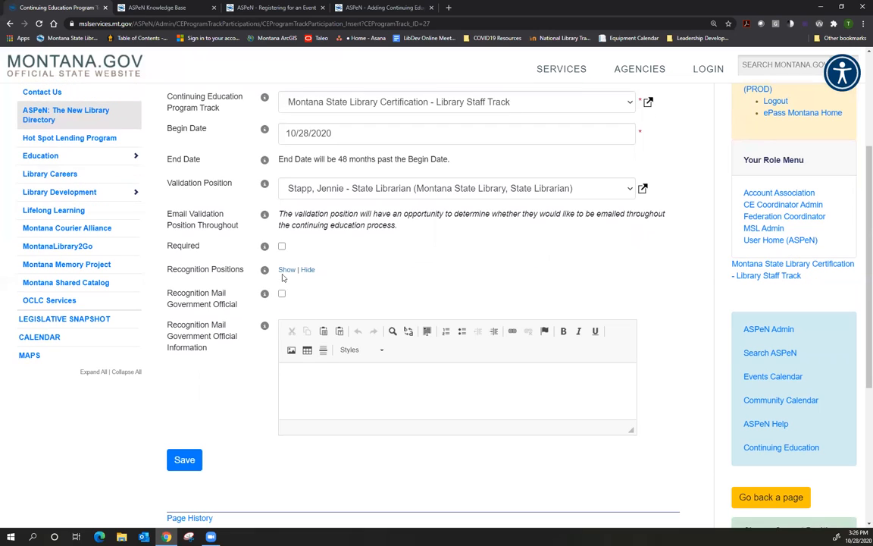
{"action": "left_click", "coordinate": [287, 269]}
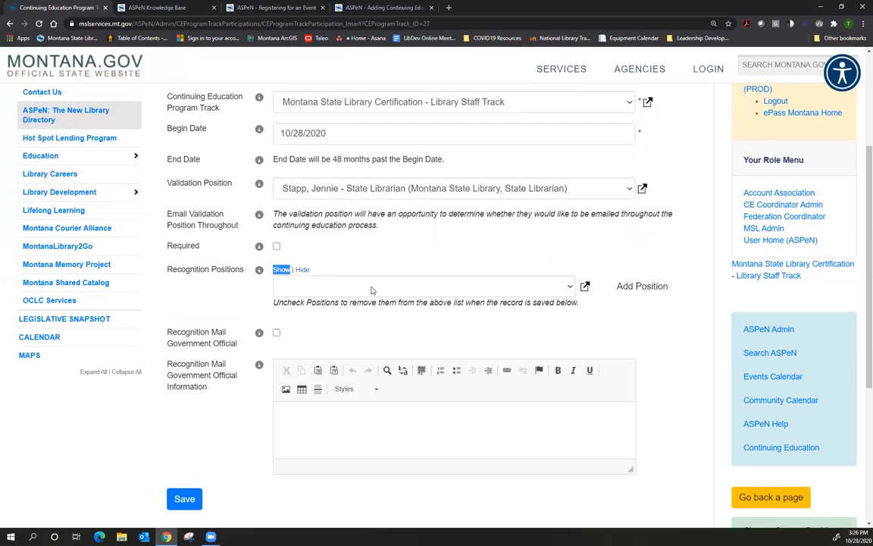
{"action": "mouse_move", "coordinate": [377, 311]}
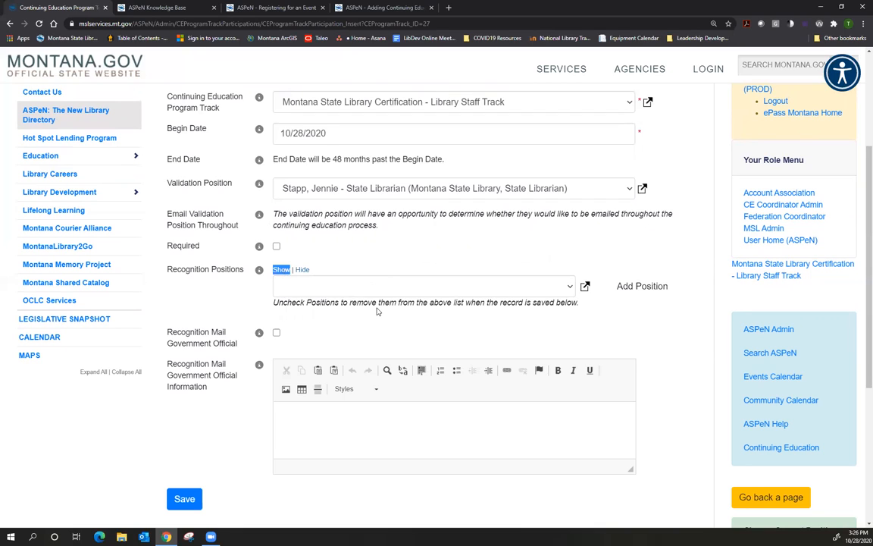
{"action": "mouse_move", "coordinate": [329, 278]}
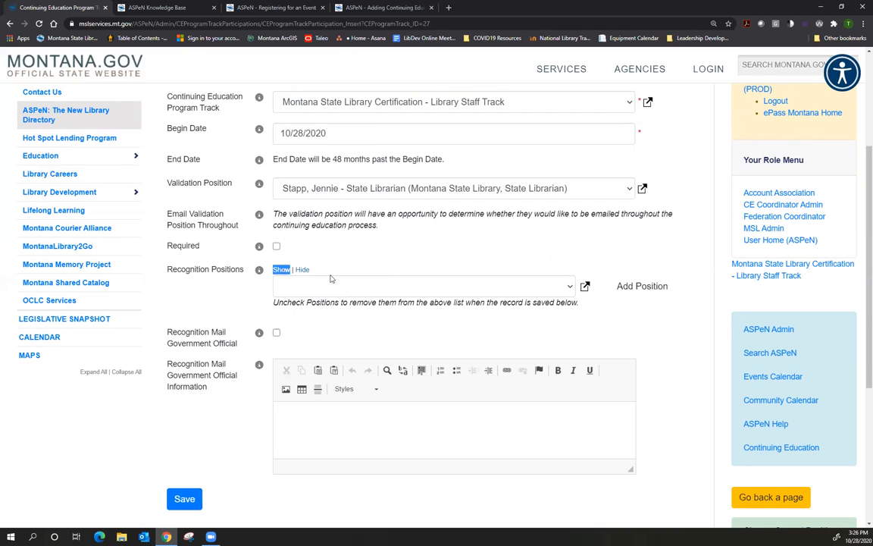
{"action": "mouse_move", "coordinate": [356, 293]}
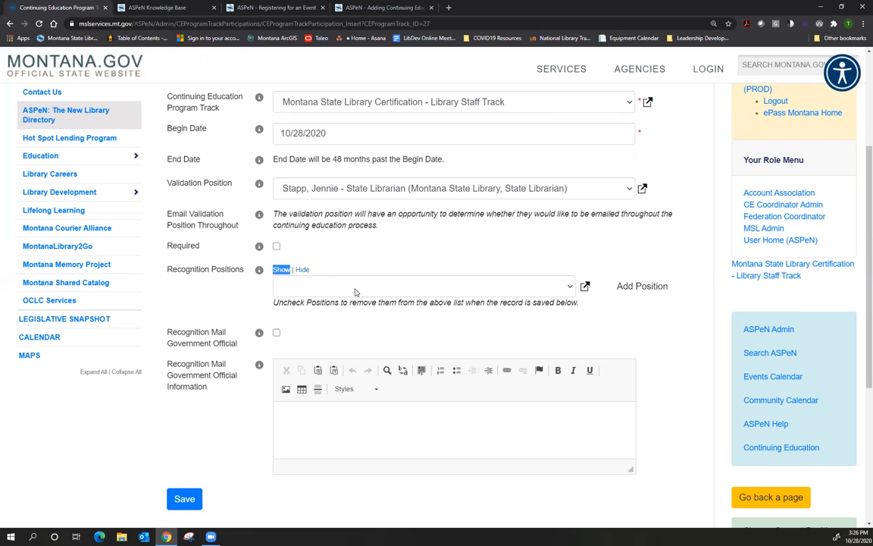
{"action": "mouse_move", "coordinate": [358, 296]}
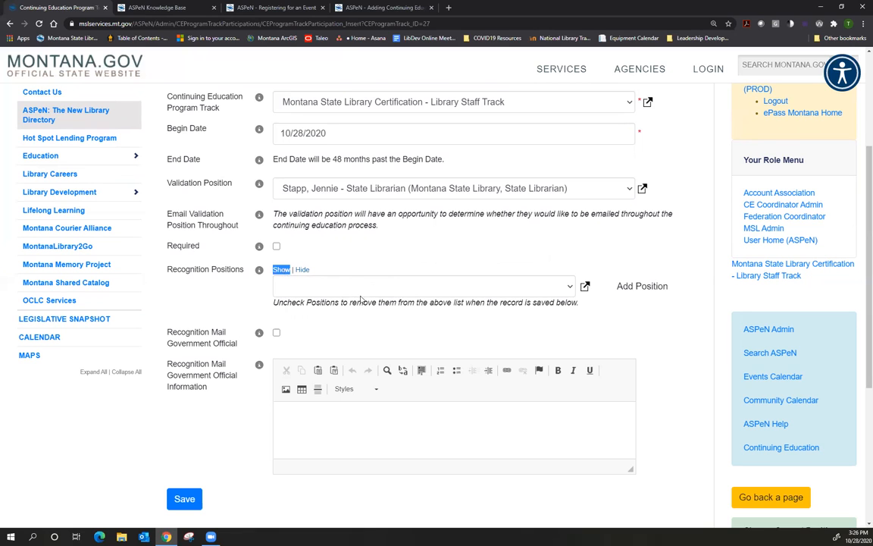
{"action": "left_click", "coordinate": [420, 286]}
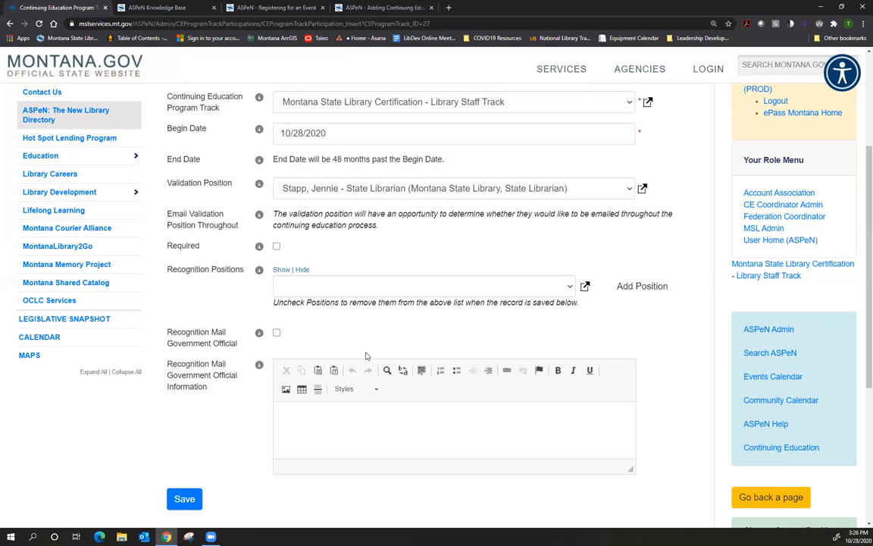
{"action": "scroll", "scroll_direction": "down", "scroll_amount": 3}
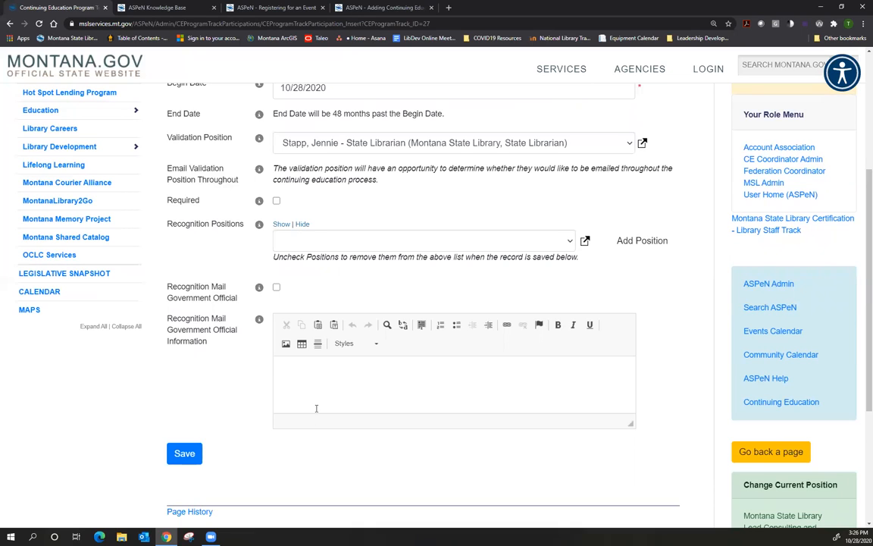
{"action": "mouse_move", "coordinate": [292, 448]}
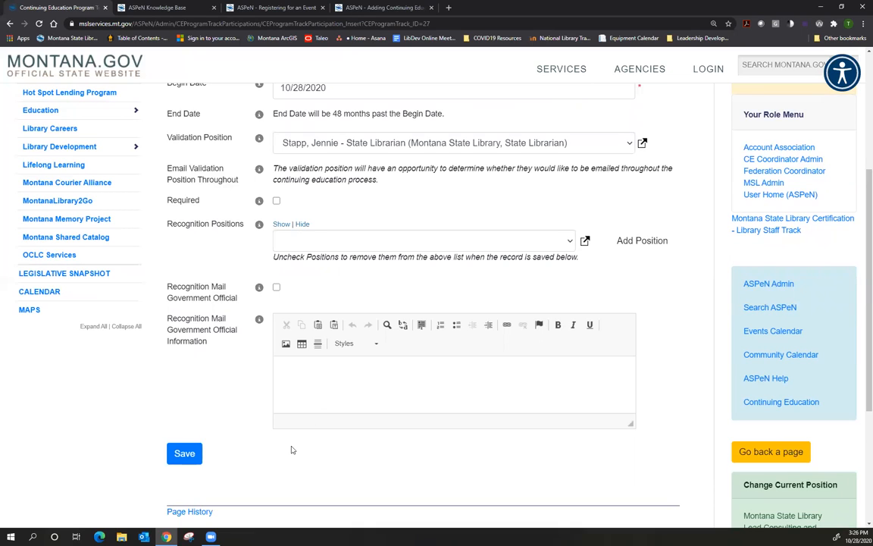
- Save the Library Staff Track participation, creating the 10/28/2020–10/28/2024 record
{"action": "left_click", "coordinate": [184, 454]}
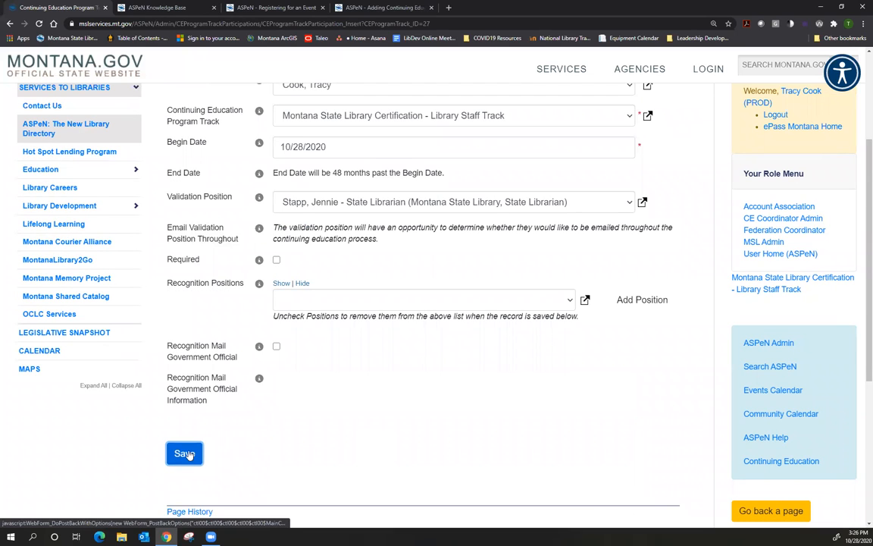
{"action": "left_click", "coordinate": [185, 454]}
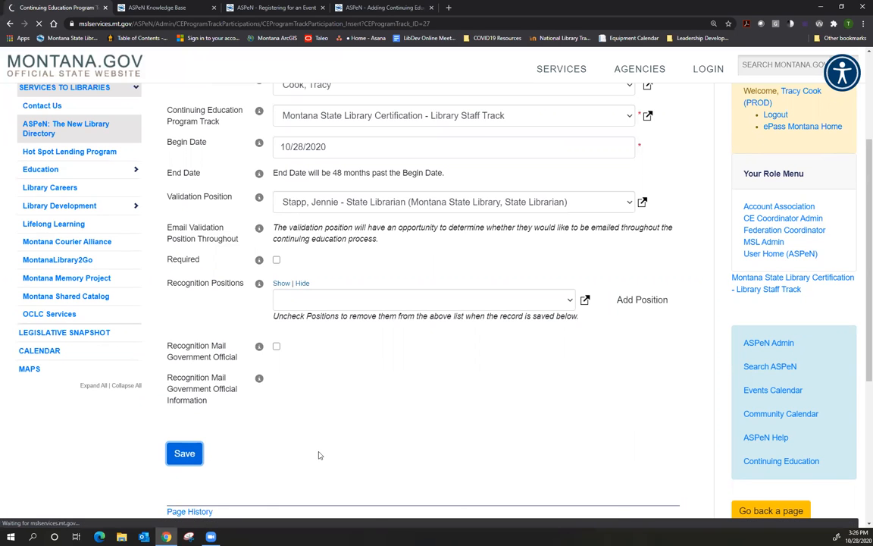
{"action": "left_click", "coordinate": [184, 453]}
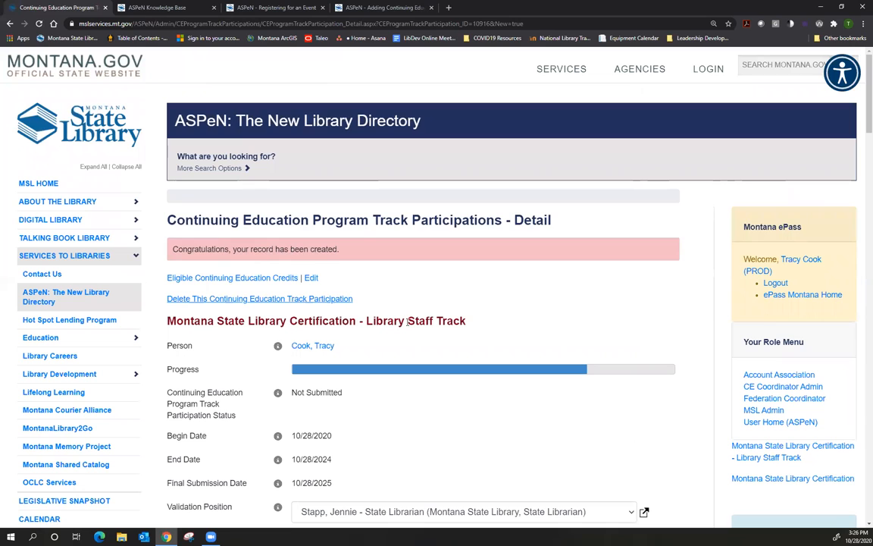
- Scroll to the eligible CE credits table: 94.5 total, 46 meeting minimums, 14 needed
{"action": "scroll", "scroll_direction": "down", "scroll_amount": 3}
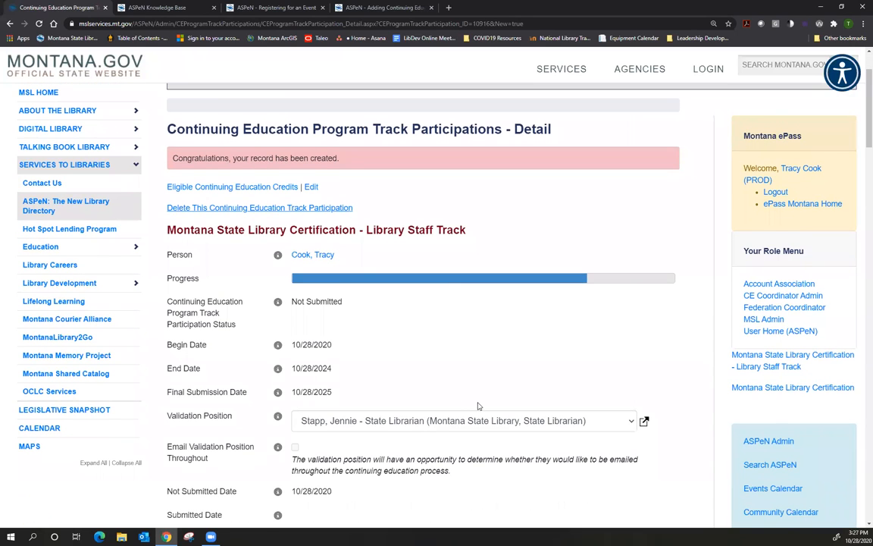
{"action": "scroll", "scroll_direction": "down", "scroll_amount": 3}
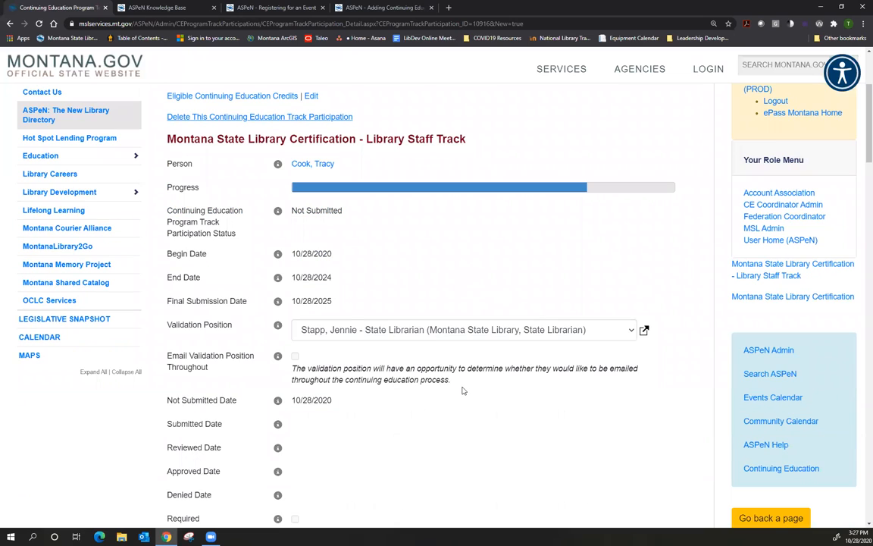
{"action": "scroll", "scroll_direction": "down", "scroll_amount": 3}
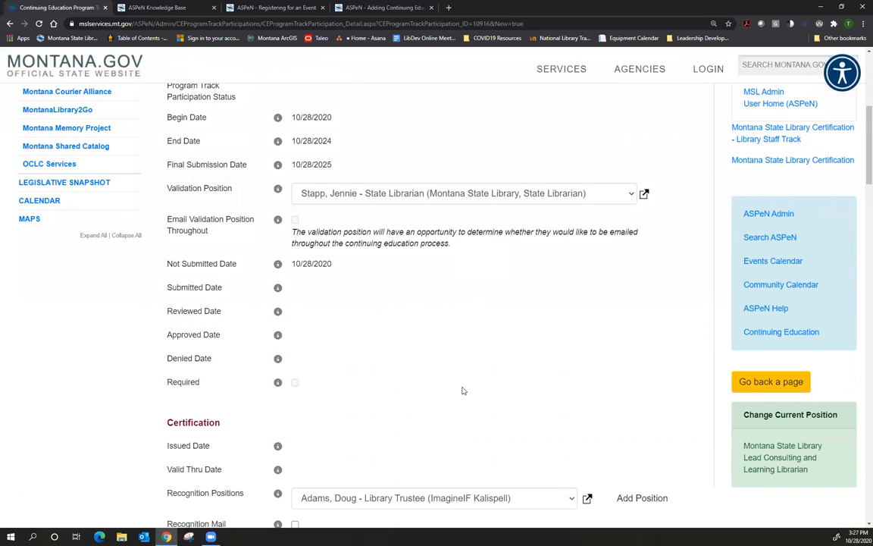
{"action": "scroll", "scroll_direction": "down", "scroll_amount": 3}
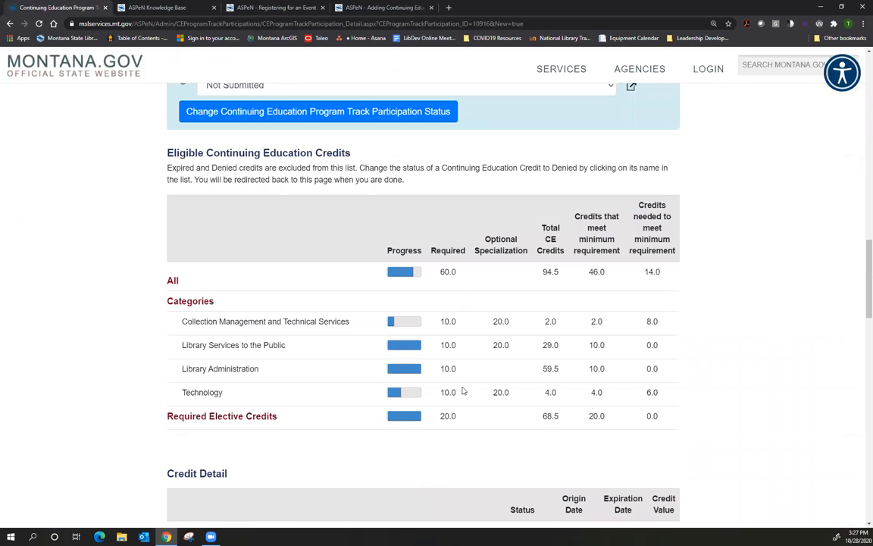
{"action": "scroll", "scroll_direction": "down", "scroll_amount": 3}
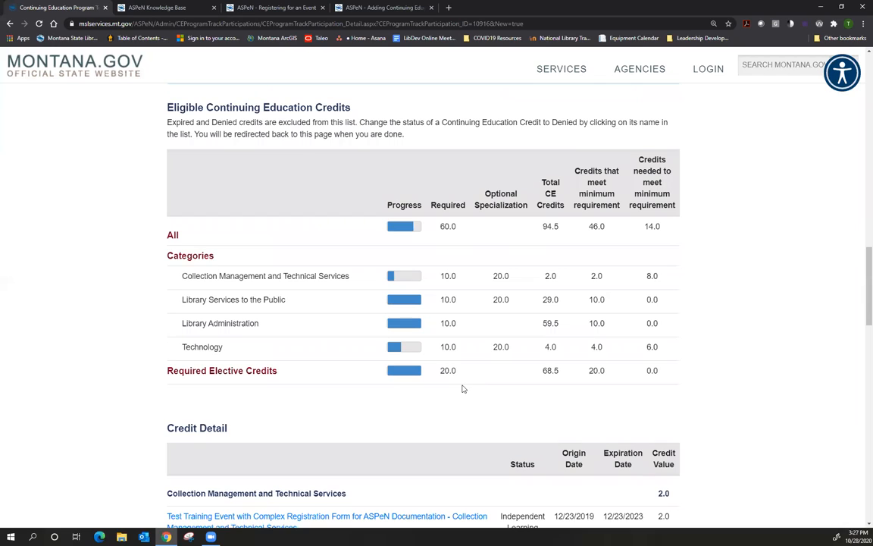
{"action": "mouse_move", "coordinate": [455, 233]}
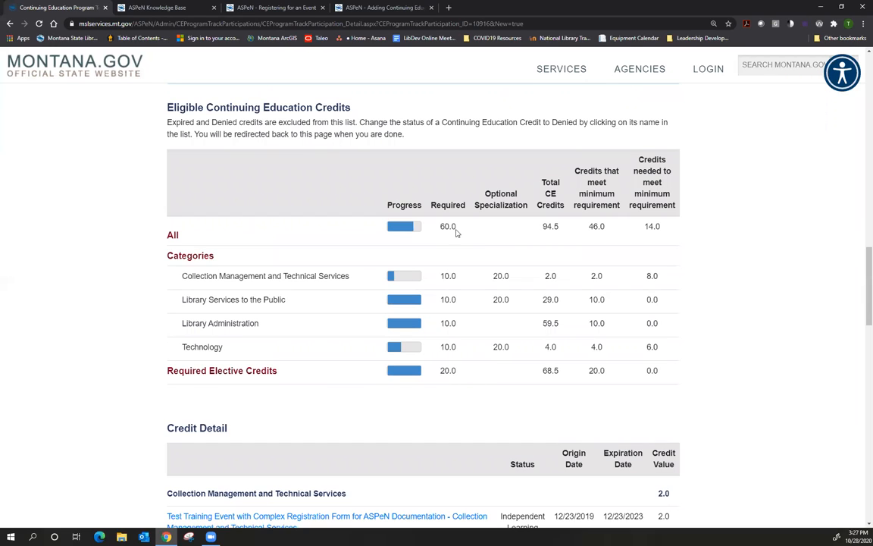
{"action": "mouse_move", "coordinate": [445, 309]}
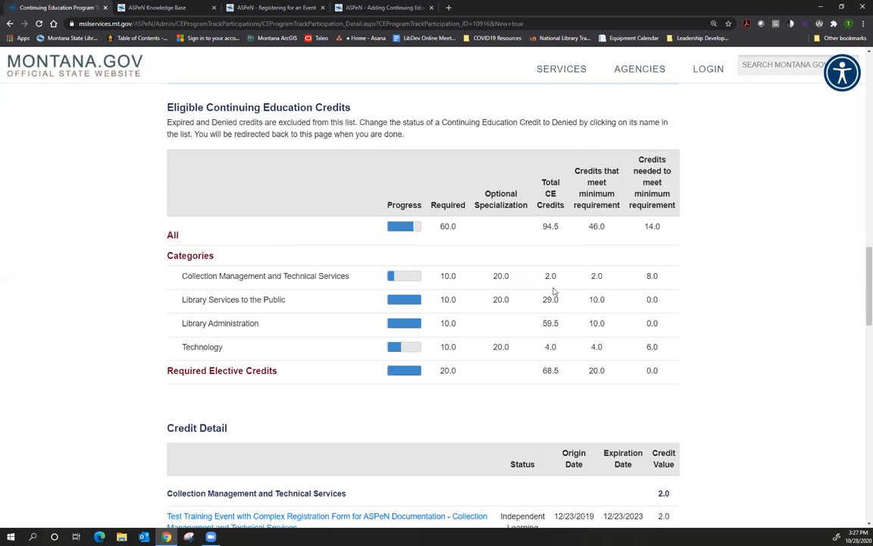
{"action": "mouse_move", "coordinate": [657, 203]}
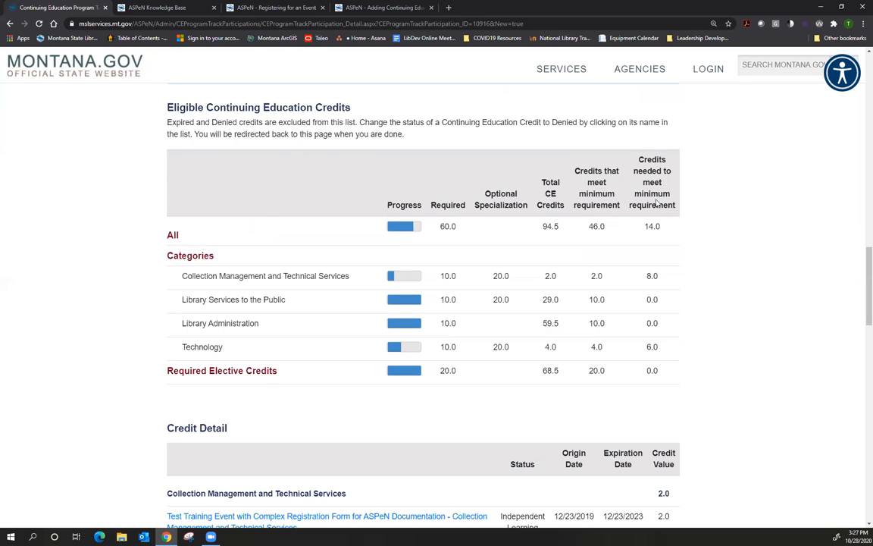
{"action": "mouse_move", "coordinate": [390, 178]}
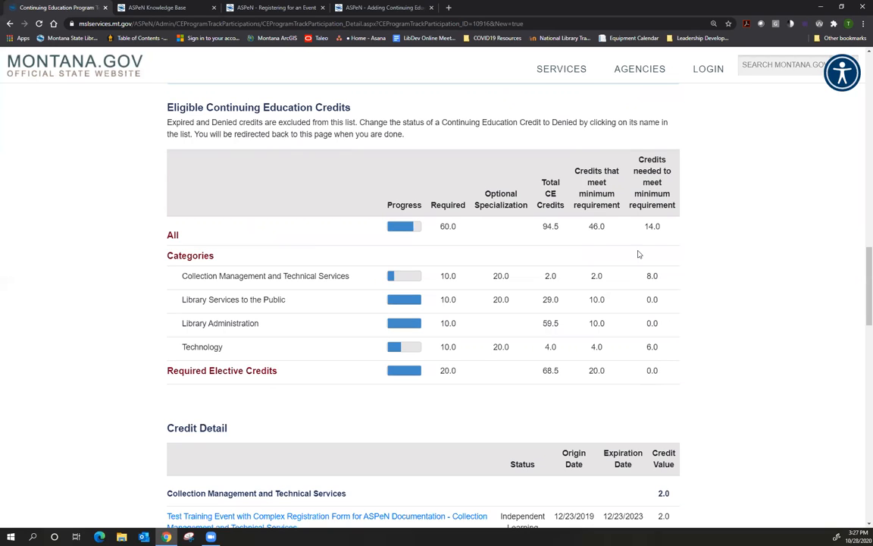
{"action": "mouse_move", "coordinate": [641, 331]}
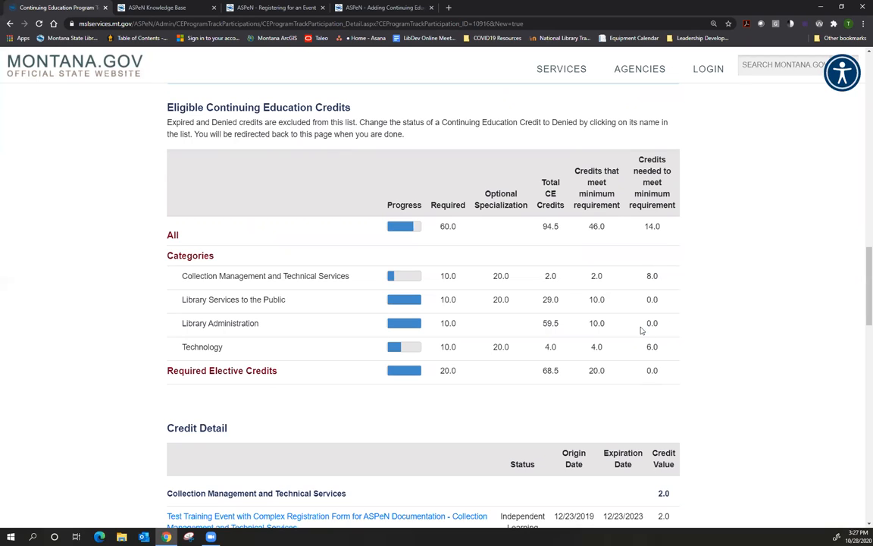
{"action": "mouse_move", "coordinate": [633, 346]}
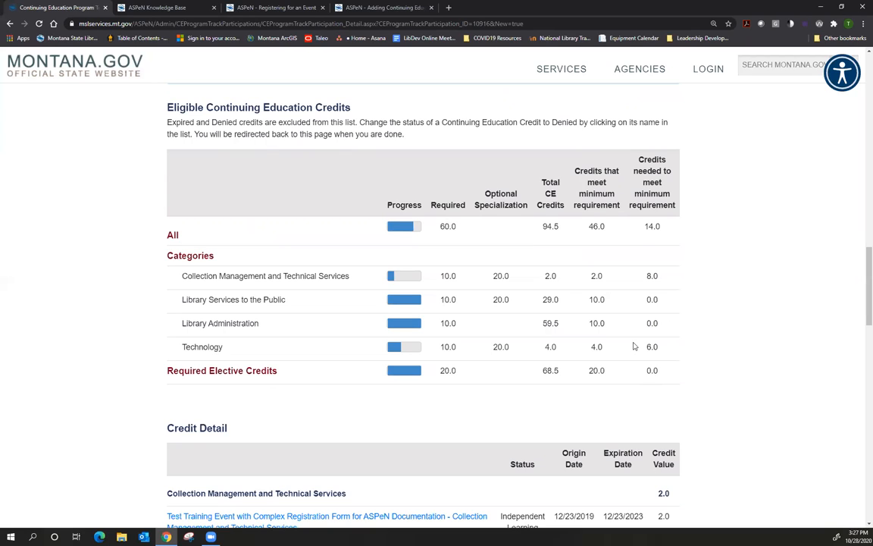
{"action": "mouse_move", "coordinate": [635, 344]}
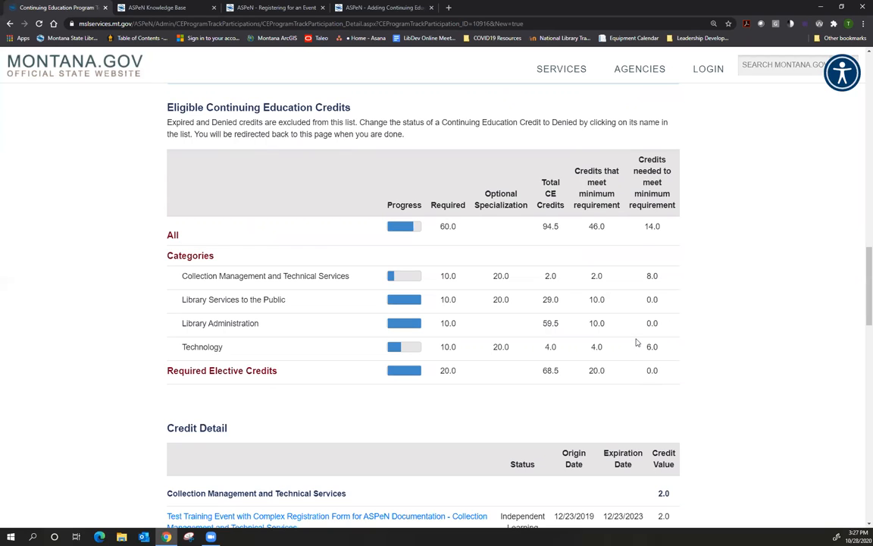
{"action": "scroll", "scroll_direction": "down", "scroll_amount": 3}
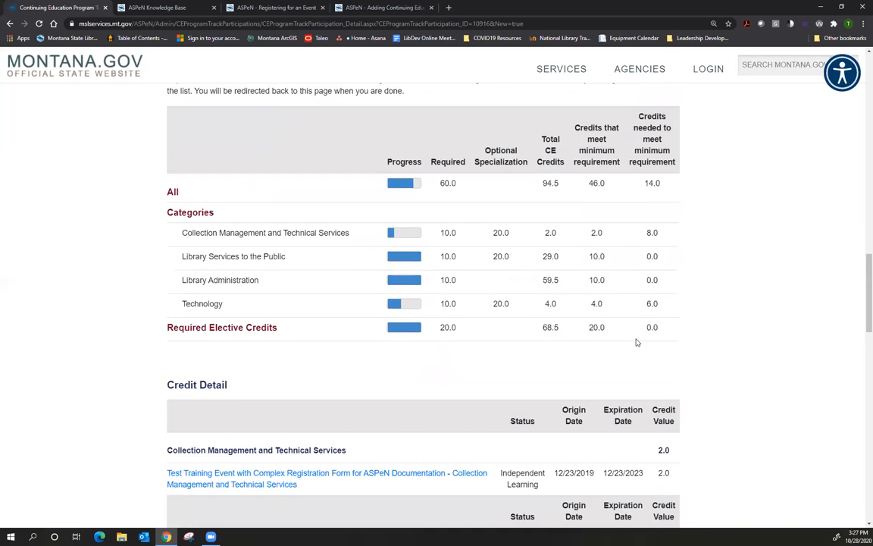
- Scroll through Credit Detail, then back to the Not Submitted status and 10/28/2025 deadline
{"action": "scroll", "scroll_direction": "down", "scroll_amount": 3}
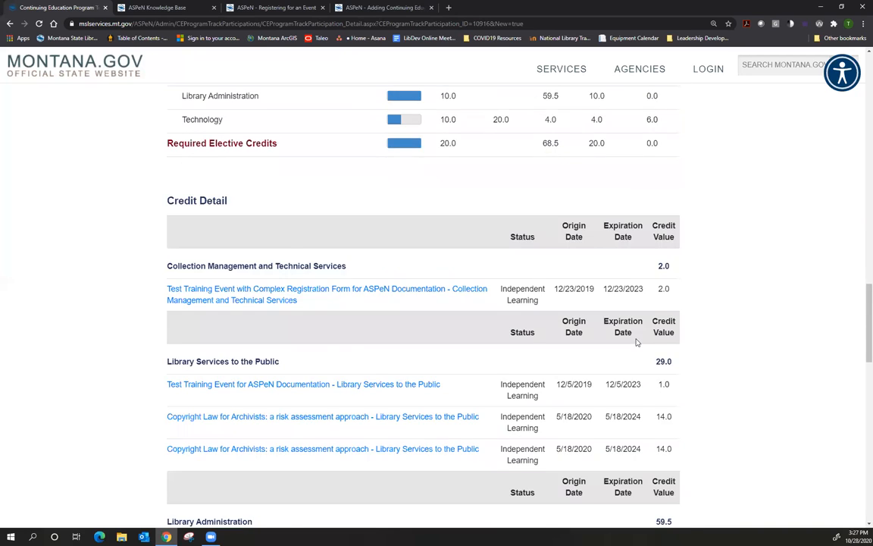
{"action": "scroll", "scroll_direction": "down", "scroll_amount": 3}
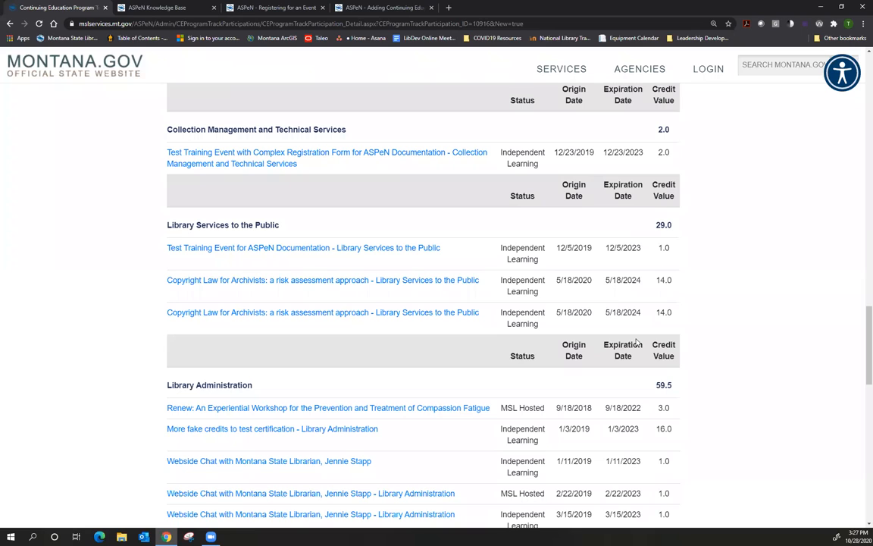
{"action": "mouse_move", "coordinate": [685, 382]}
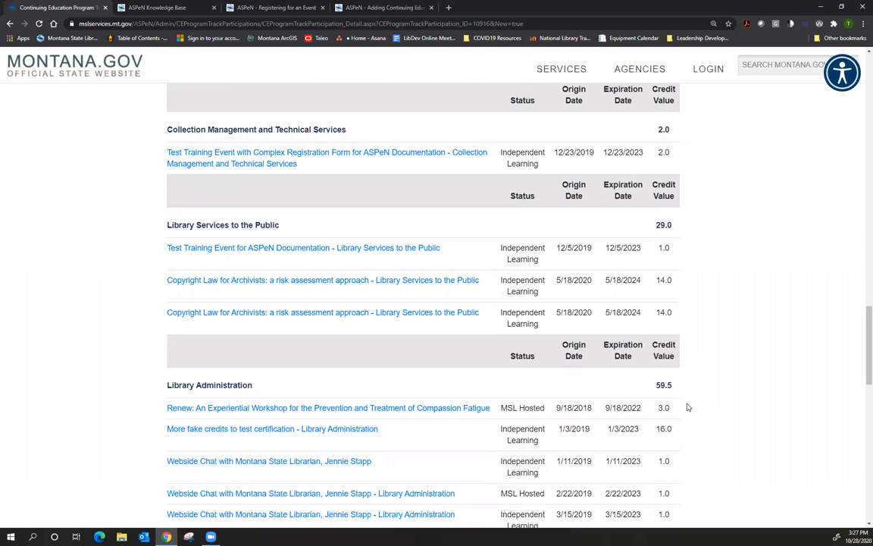
{"action": "scroll", "scroll_direction": "up", "scroll_amount": 3}
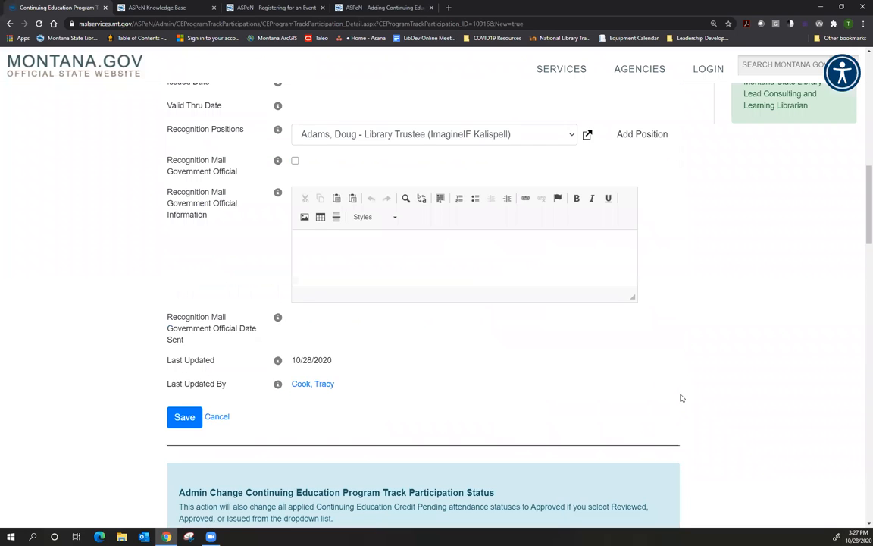
{"action": "scroll", "scroll_direction": "down", "scroll_amount": 3}
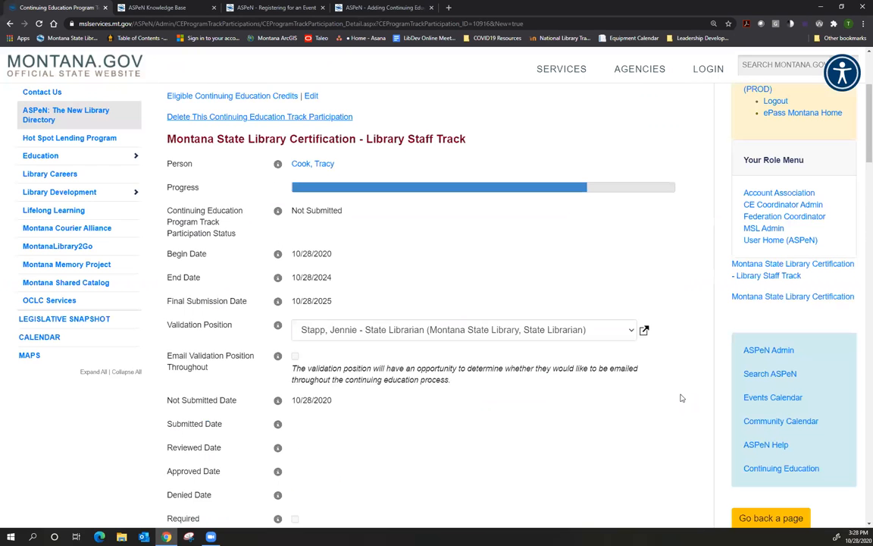
{"action": "mouse_move", "coordinate": [645, 453]}
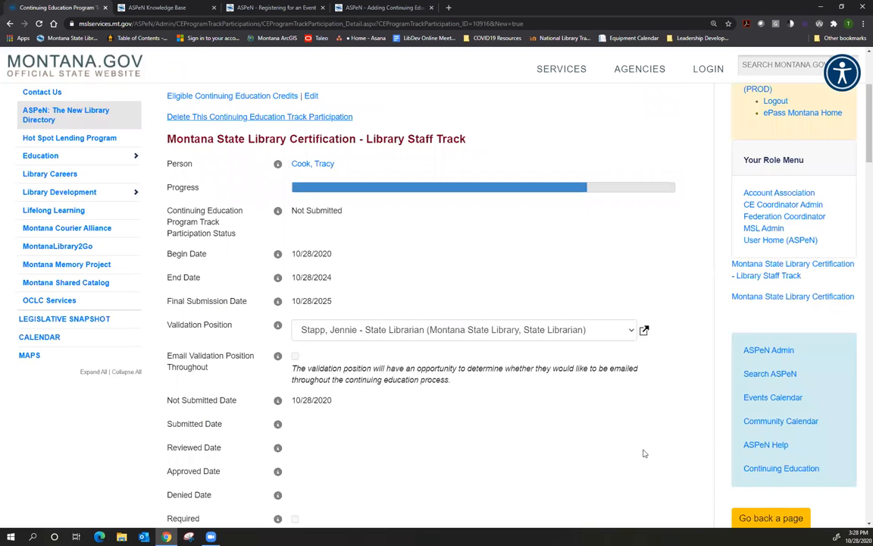